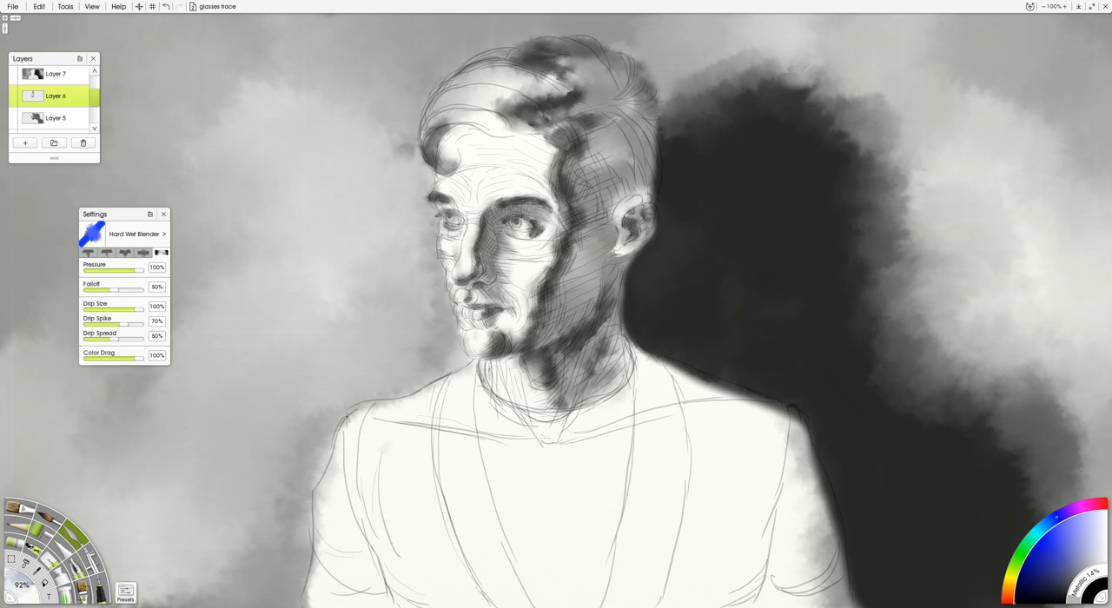
- Select Layer 5 and choose the Watercolor tool for laying washes
left_click(626, 222)
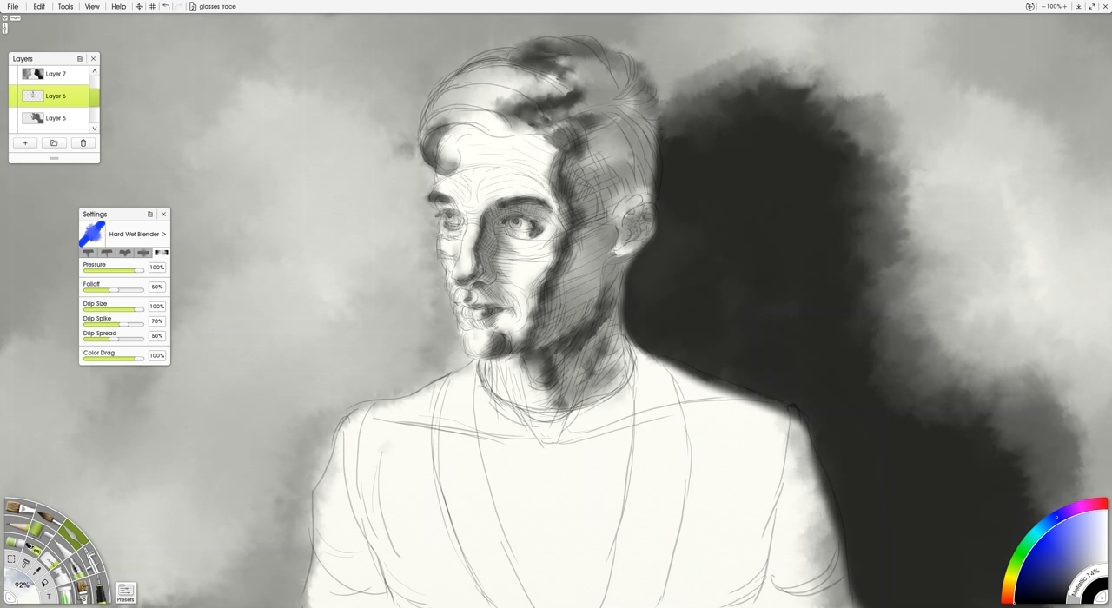
left_click(56, 118)
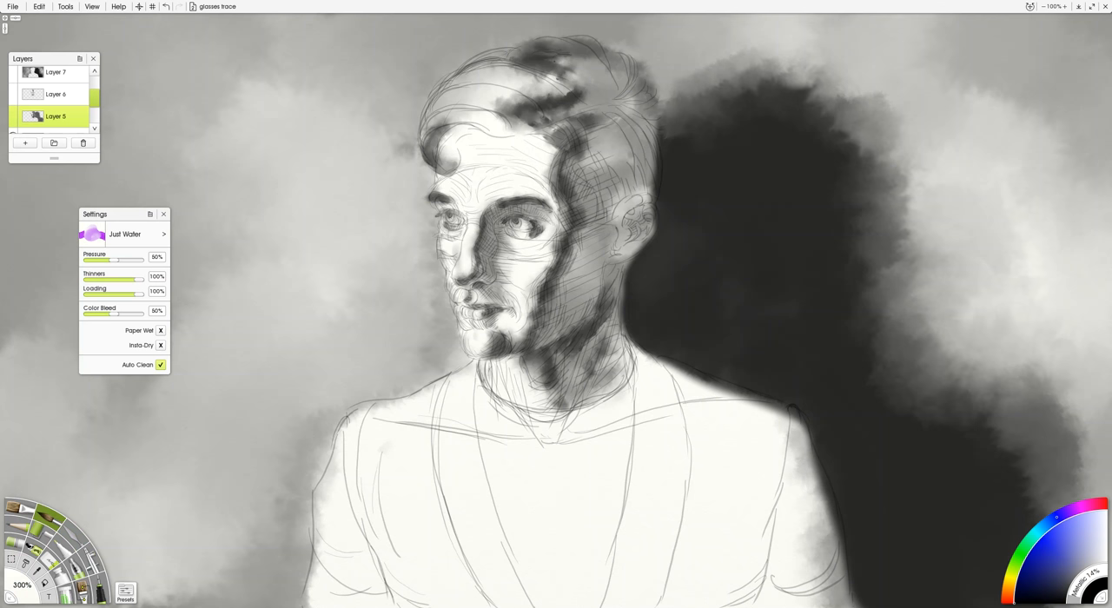
mouse_move(139, 240)
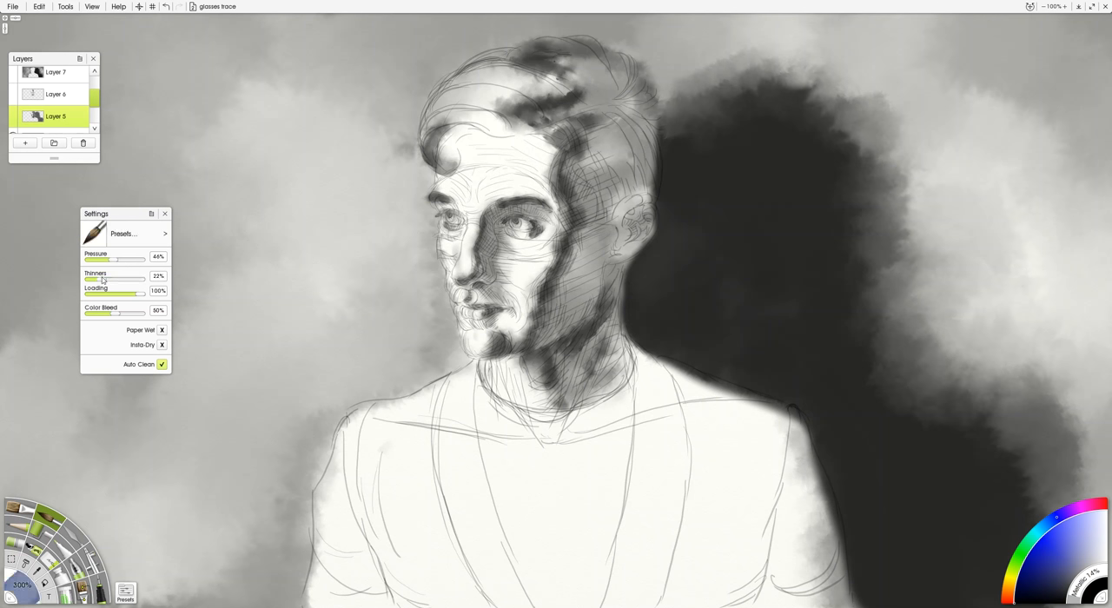
- Thin the watercolour, enable Paper Wet, and wash grey over the jacket's chest and both shoulders
left_click_drag(104, 277, 135, 276)
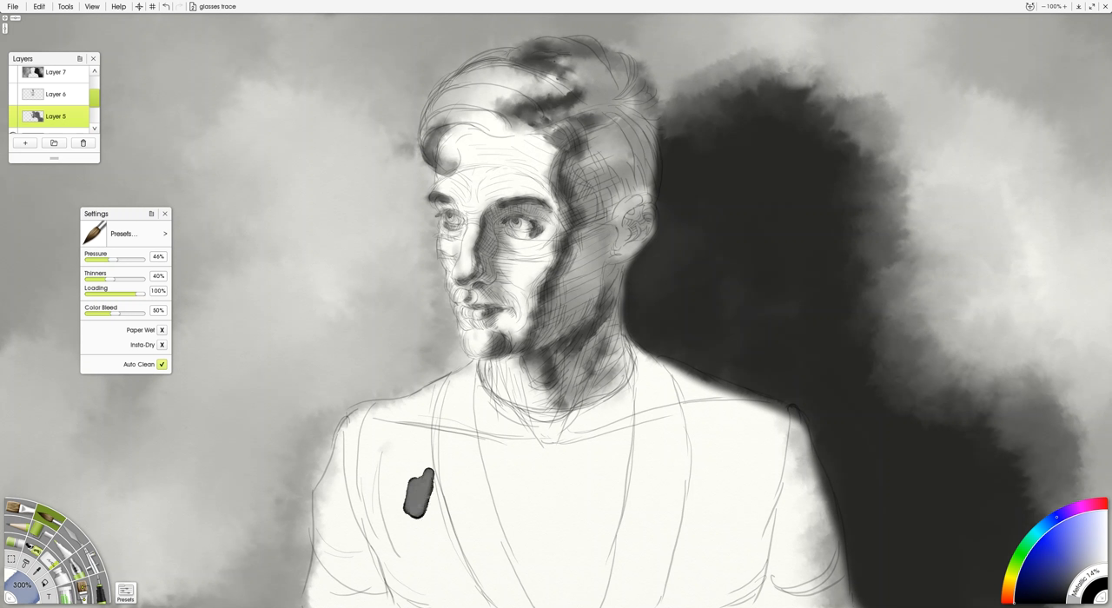
left_click_drag(420, 487, 438, 542)
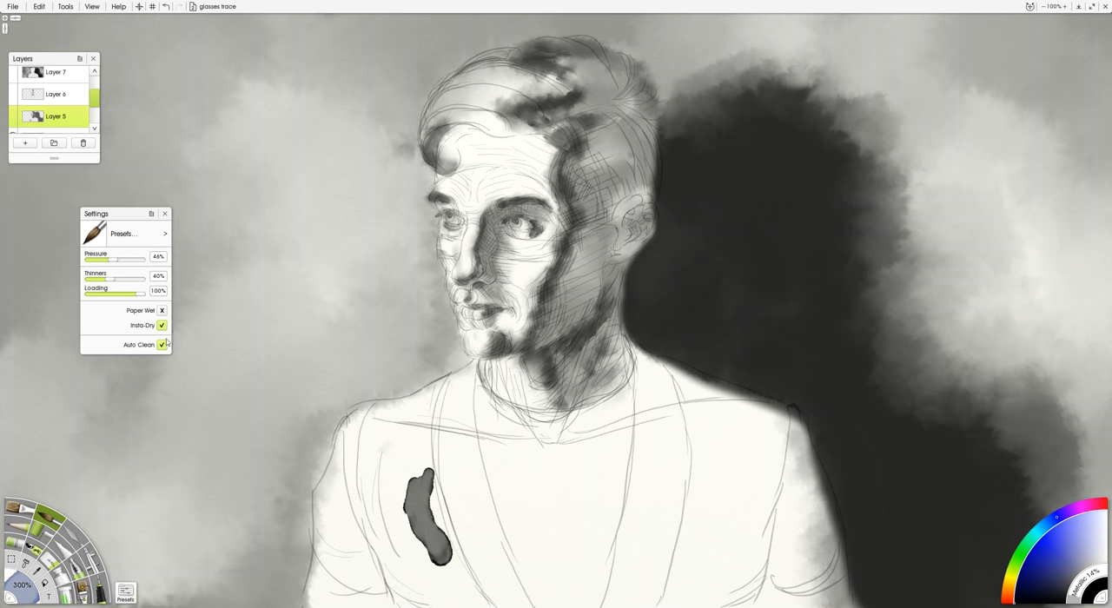
left_click(161, 309)
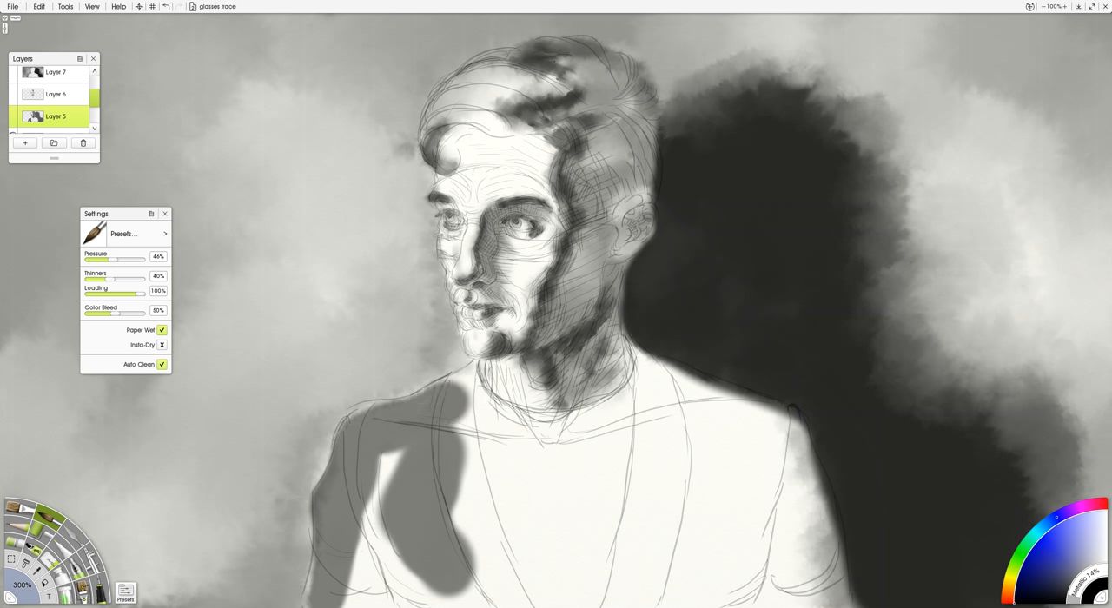
left_click_drag(452, 382, 469, 530)
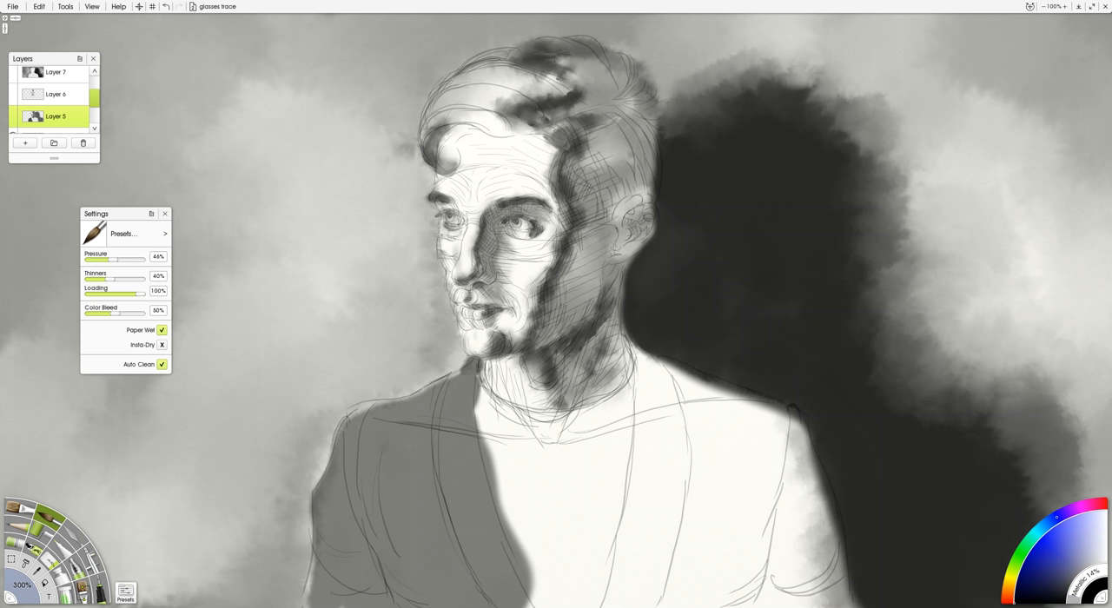
left_click_drag(639, 356, 639, 573)
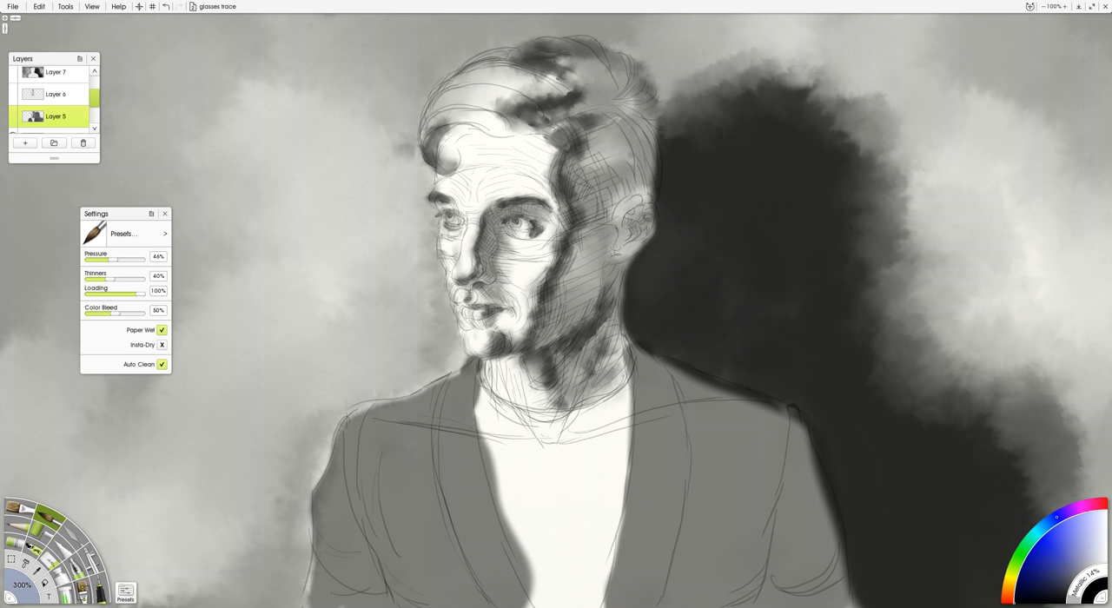
left_click_drag(100, 282, 126, 282)
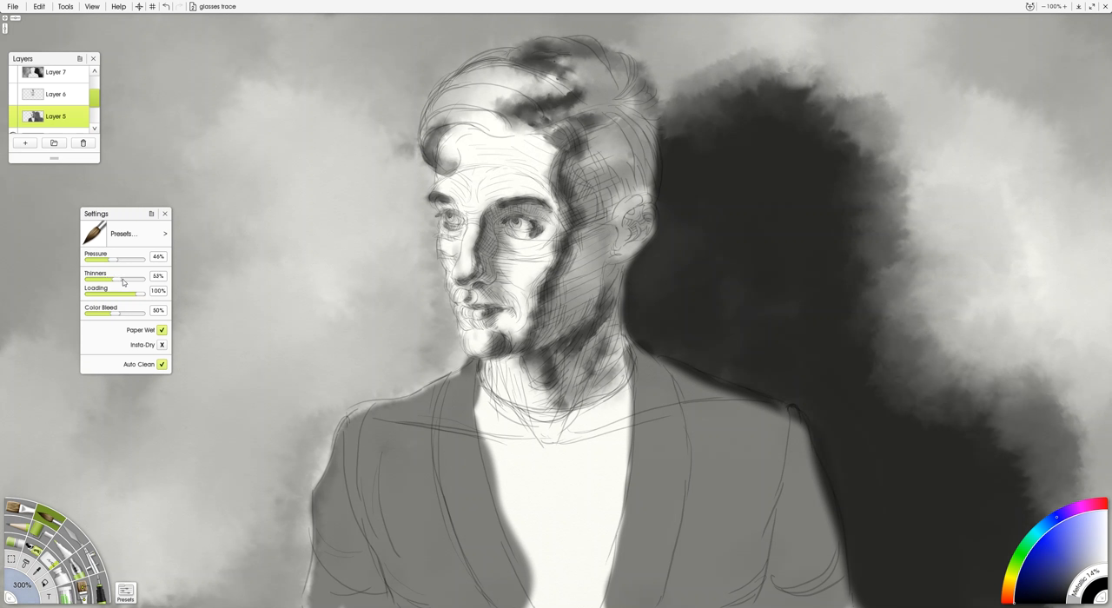
- Adjust thinners and lay a light grey wash over the shirt and lower neck
left_click_drag(113, 282, 125, 282)
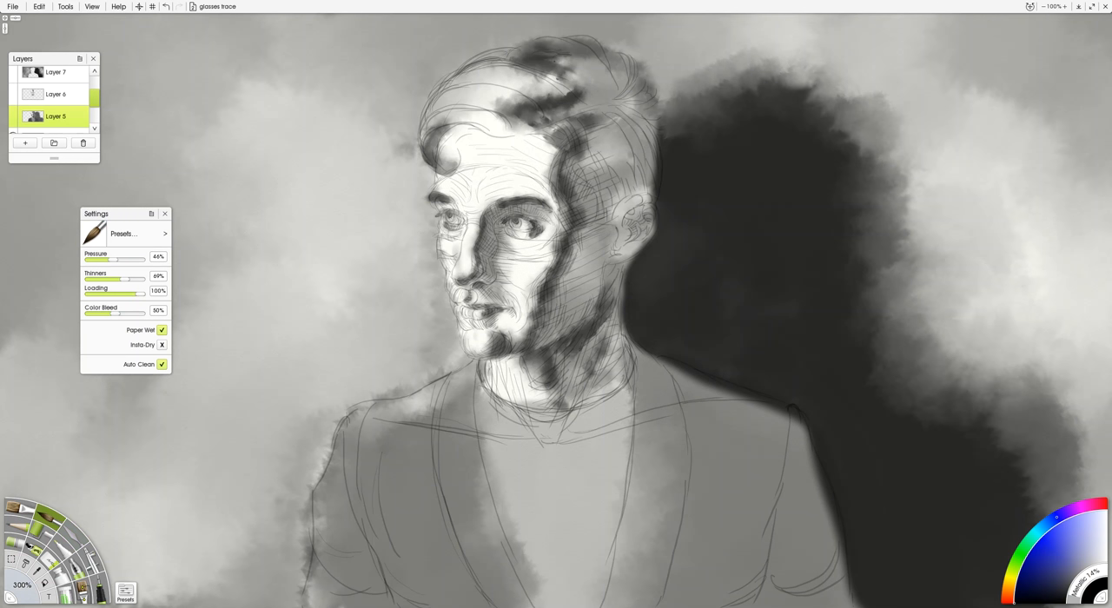
left_click_drag(136, 282, 115, 281)
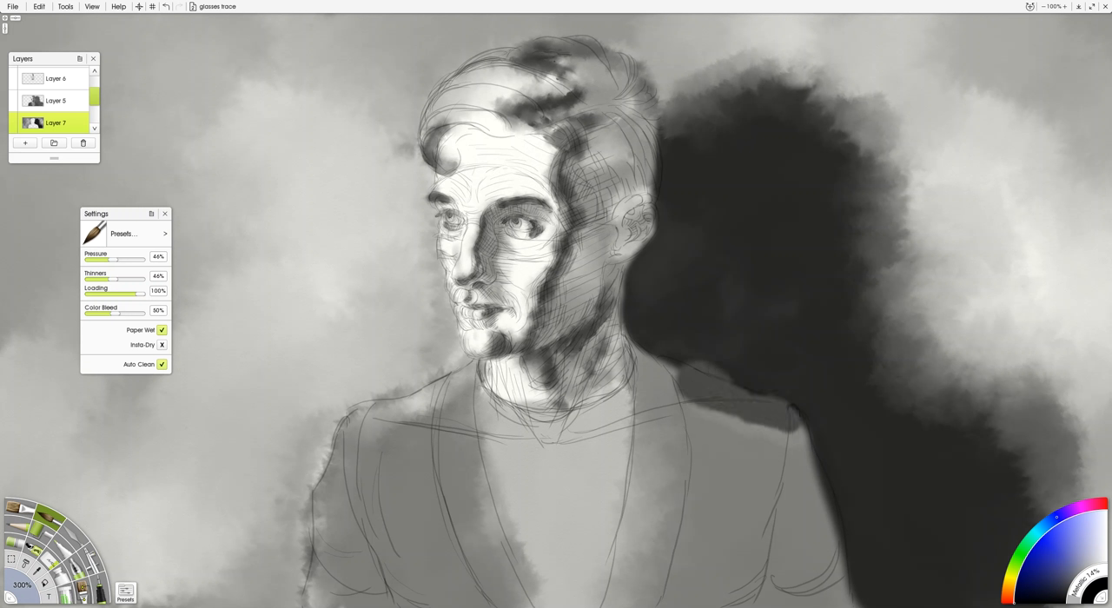
- Blend the dark shadow beside the neck so its core merges with the surroundings
left_click_drag(669, 383, 791, 451)
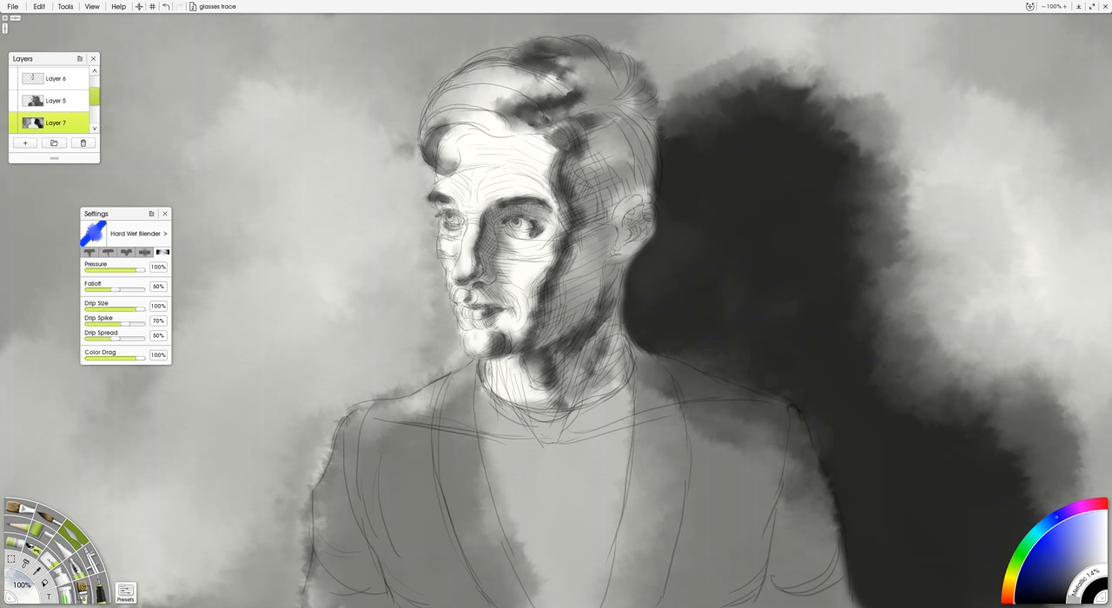
left_click_drag(834, 469, 830, 564)
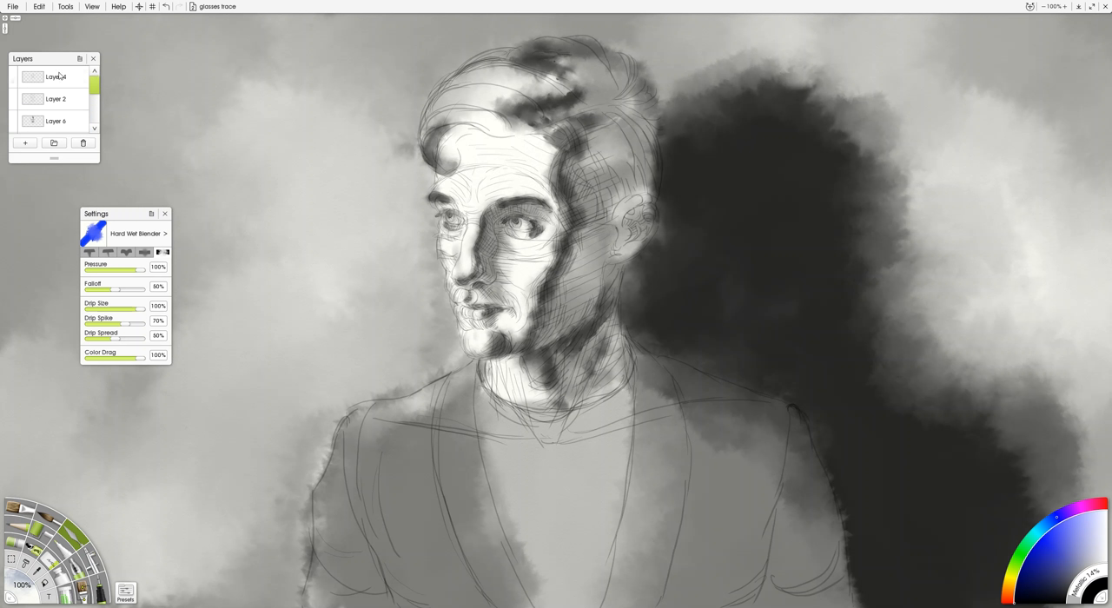
- On the top layer with lowered pen opacity, draw faint contours around the eye and facial features
left_click(24, 143)
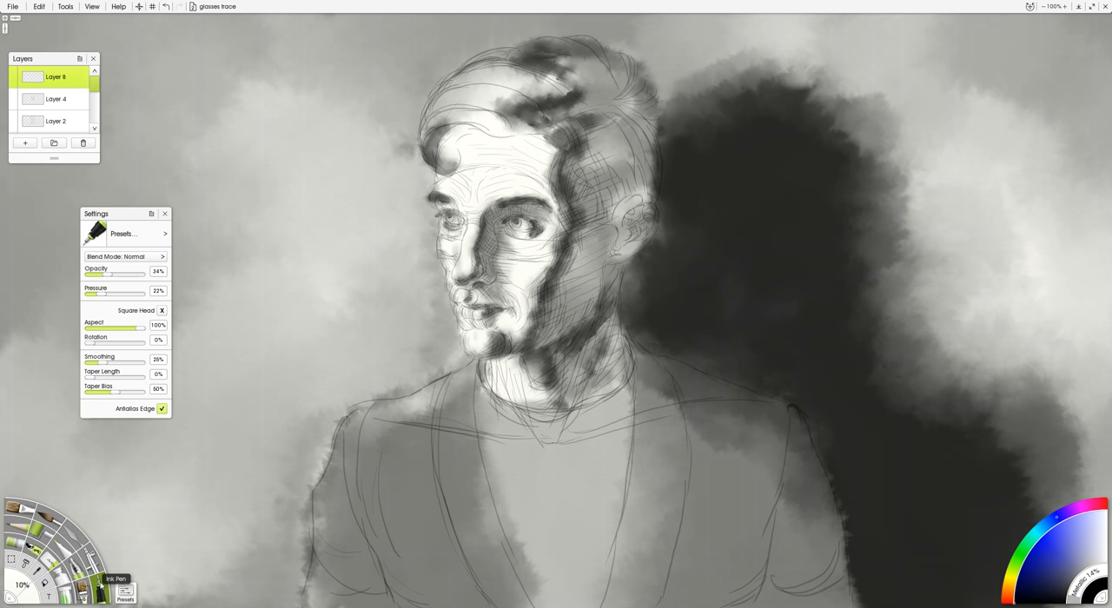
left_click_drag(95, 274, 131, 275)
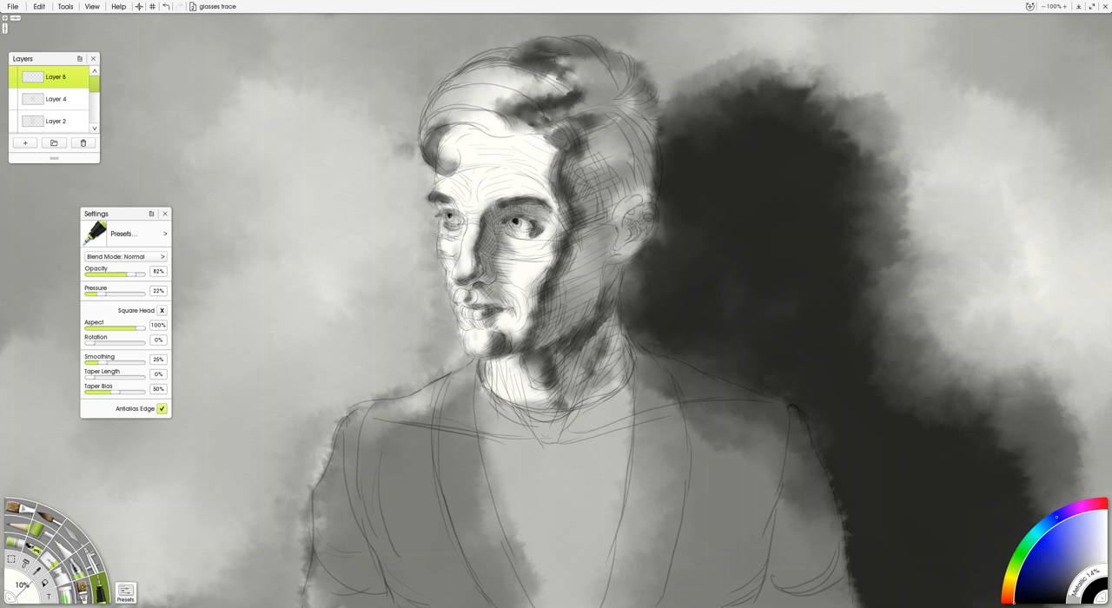
left_click_drag(465, 225, 455, 278)
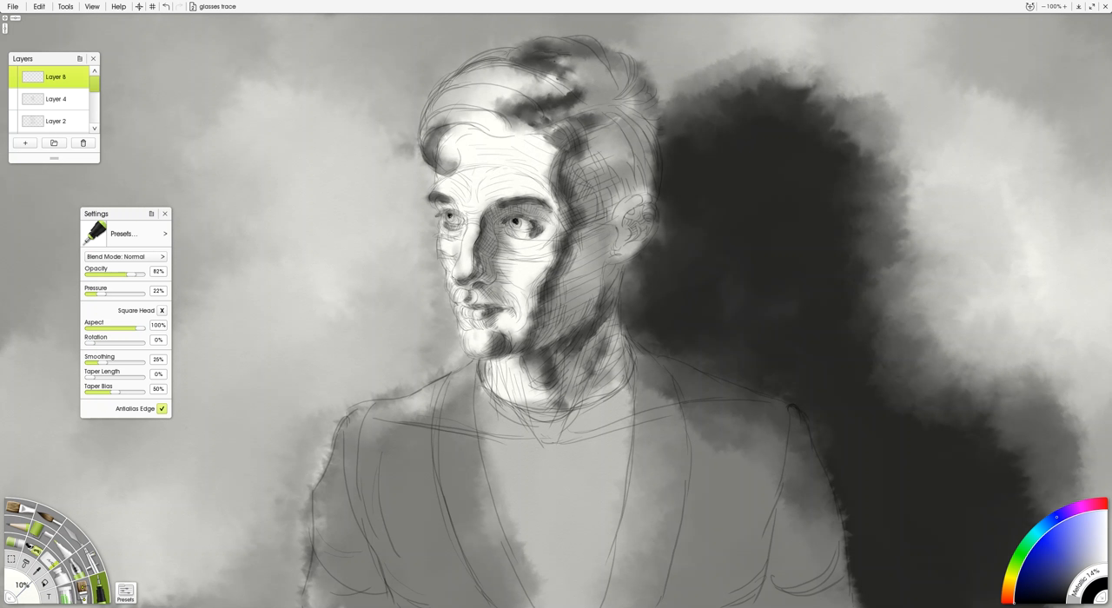
left_click_drag(460, 278, 521, 426)
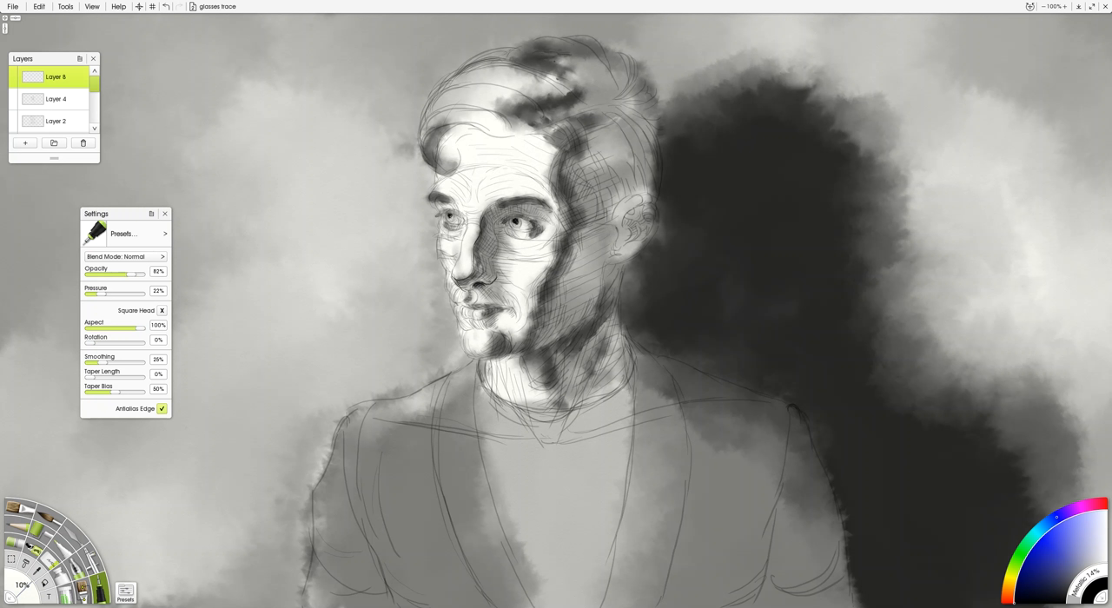
left_click_drag(466, 212, 483, 295)
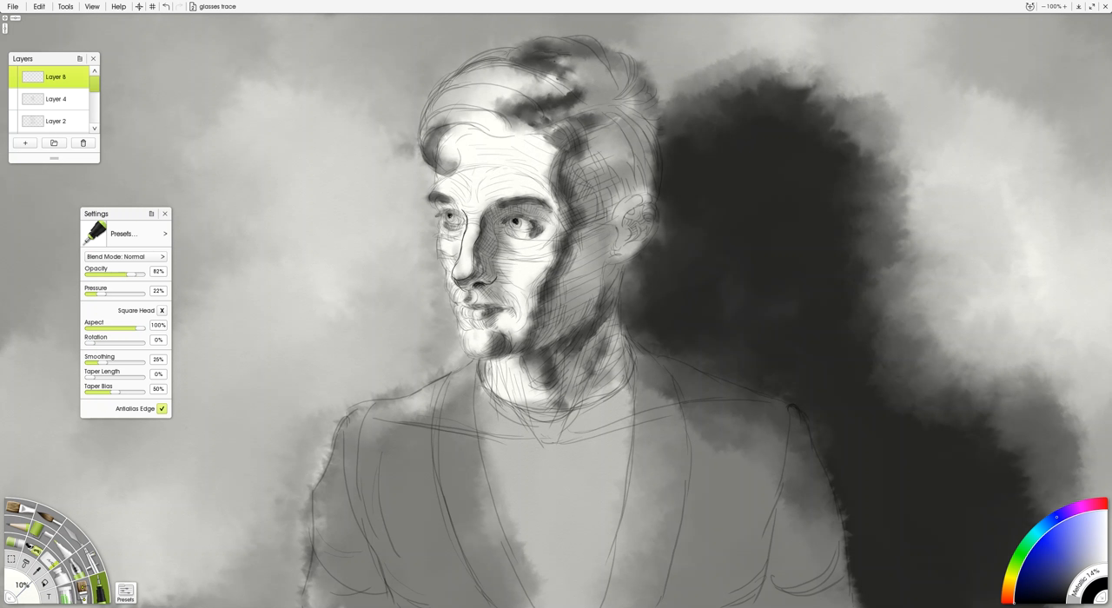
- Ink contours along the neck and hatch the temple, side hair and shadowed cheek and jaw
left_click(490, 234)
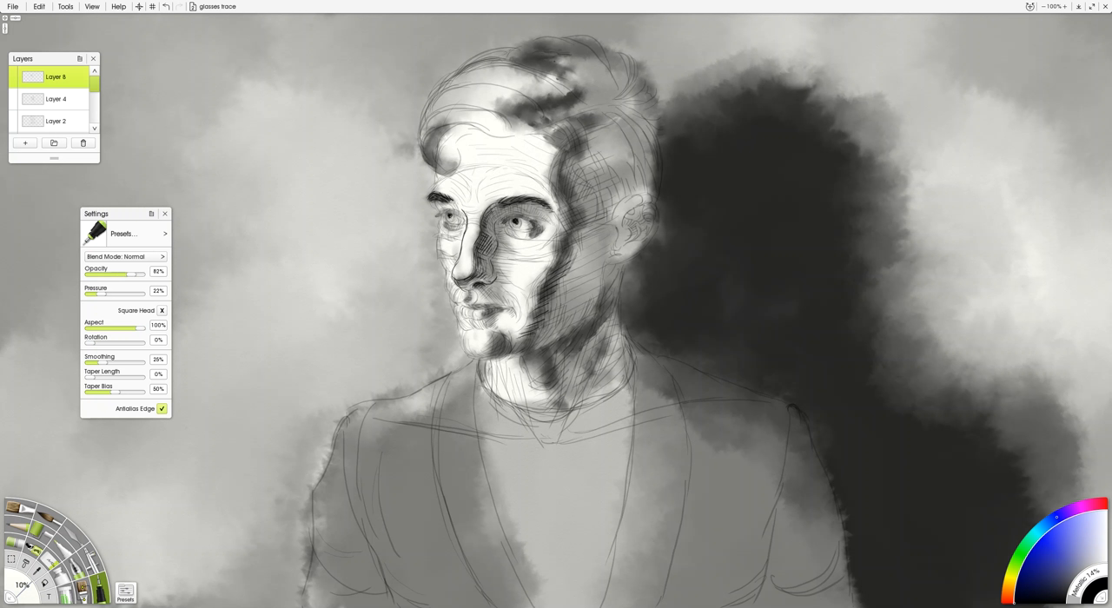
left_click_drag(565, 247, 508, 344)
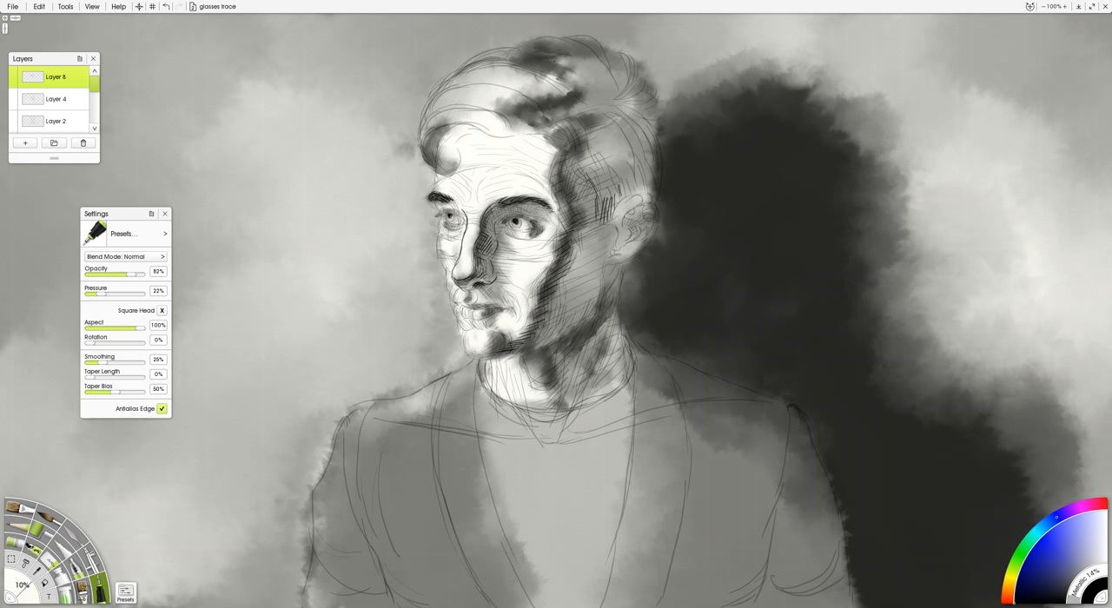
left_click_drag(573, 182, 626, 170)
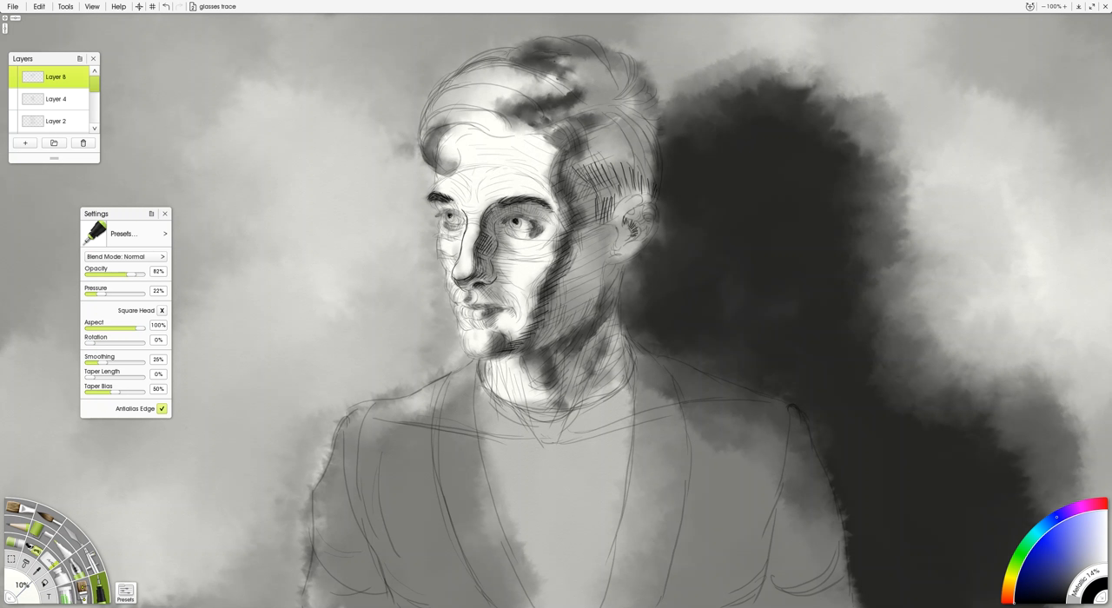
mouse_move(628, 233)
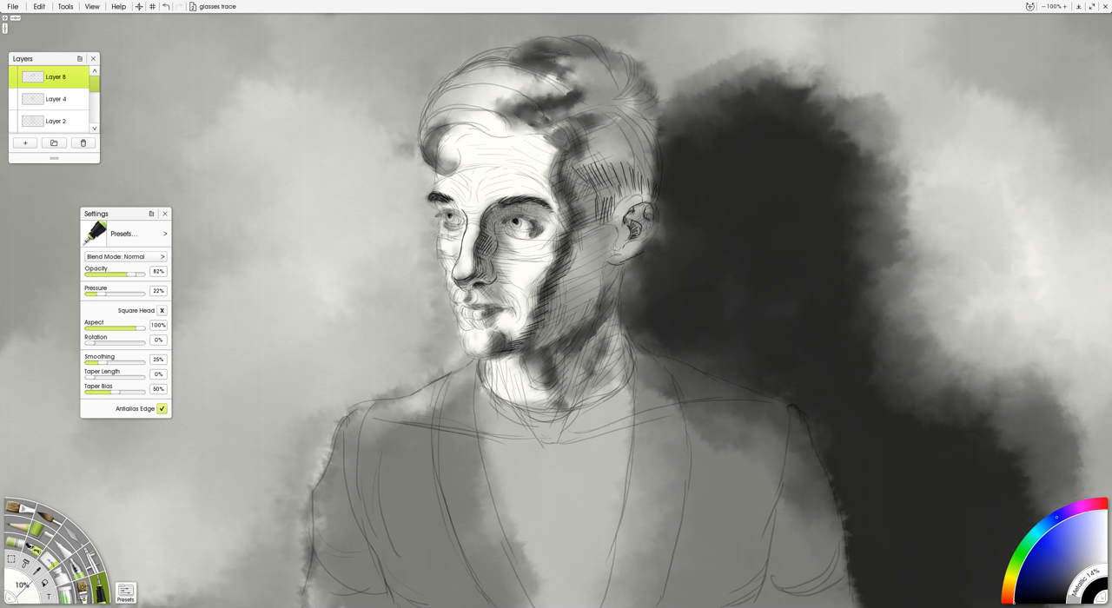
left_click_drag(651, 196, 646, 247)
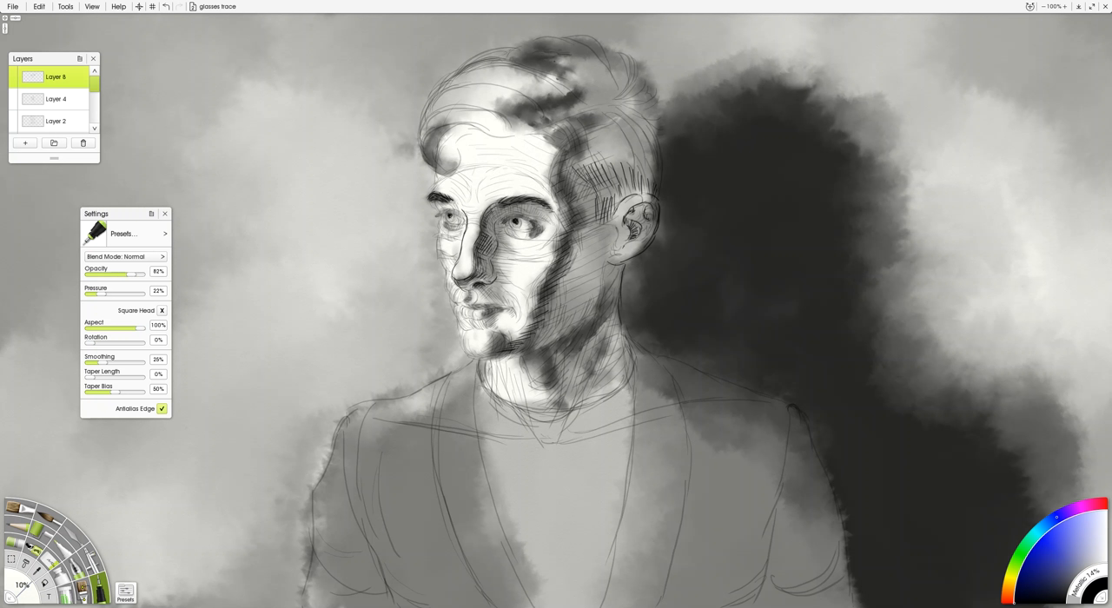
left_click_drag(596, 257, 595, 316)
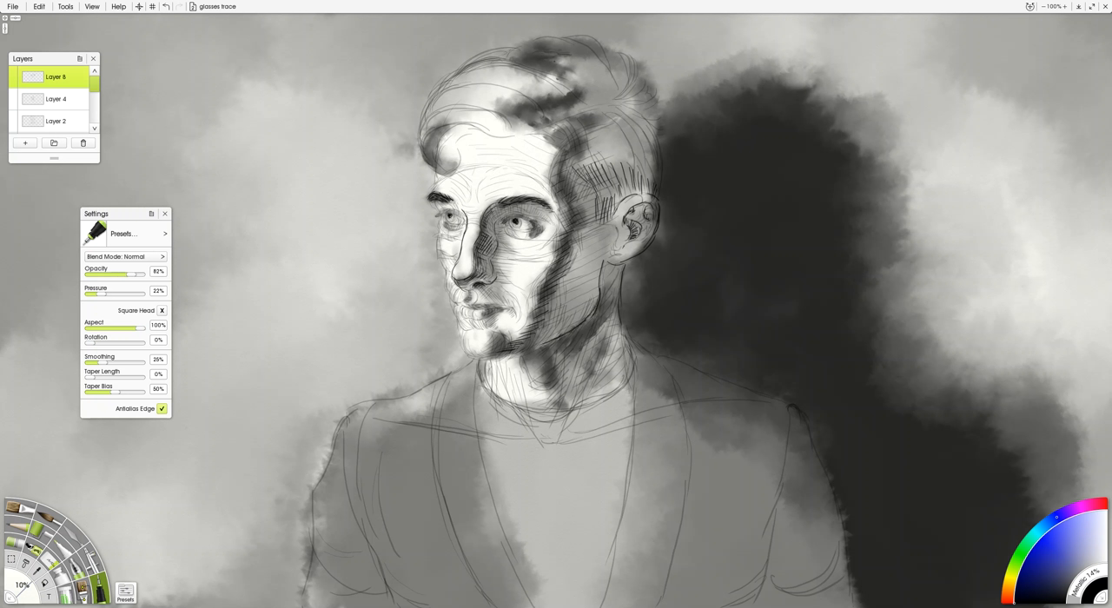
left_click_drag(468, 358, 549, 344)
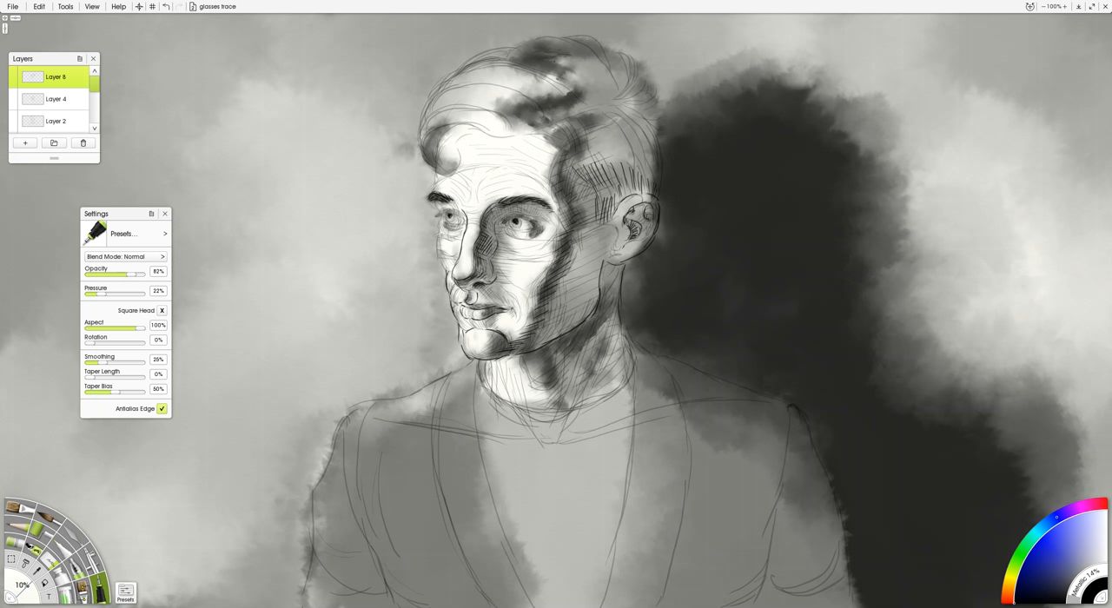
- Contour the brow and eye, then sketch curls and strand lines through the front of the hair
left_click_drag(438, 235, 445, 278)
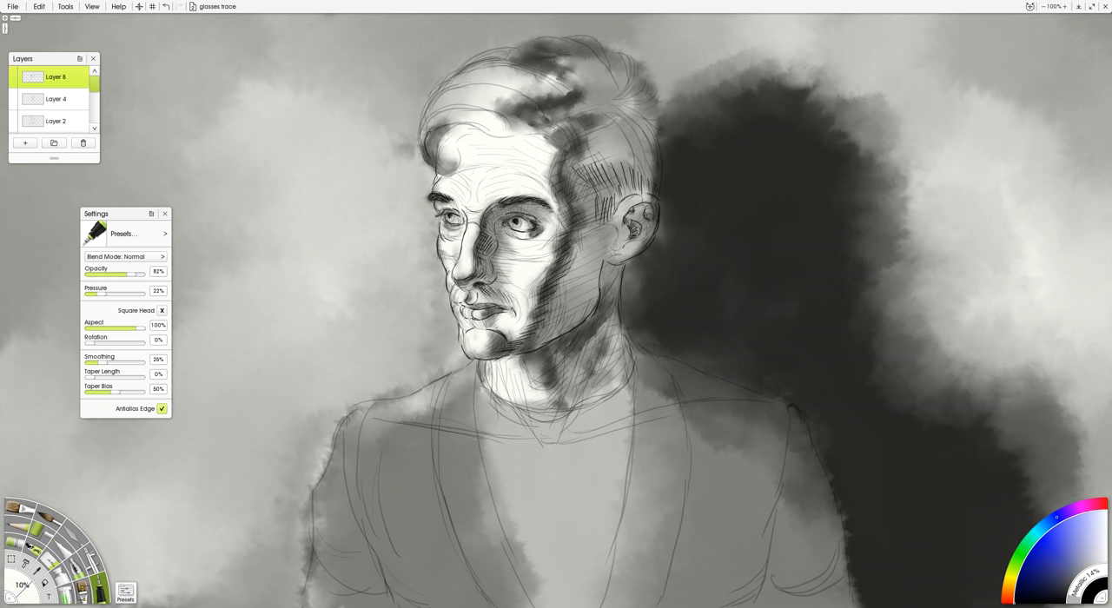
left_click_drag(426, 153, 452, 170)
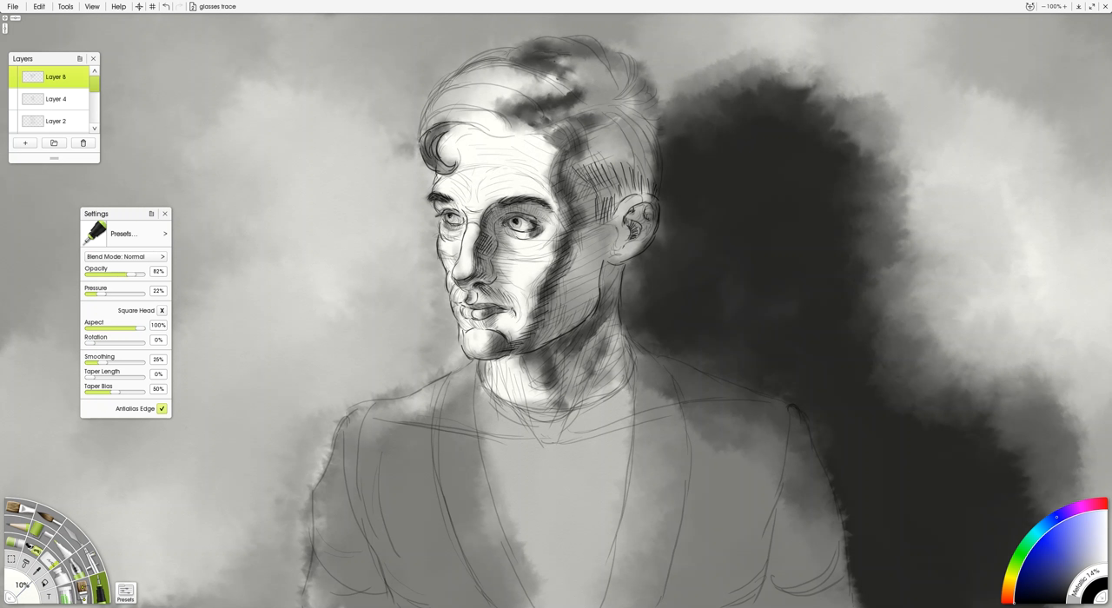
left_click_drag(420, 122, 535, 129)
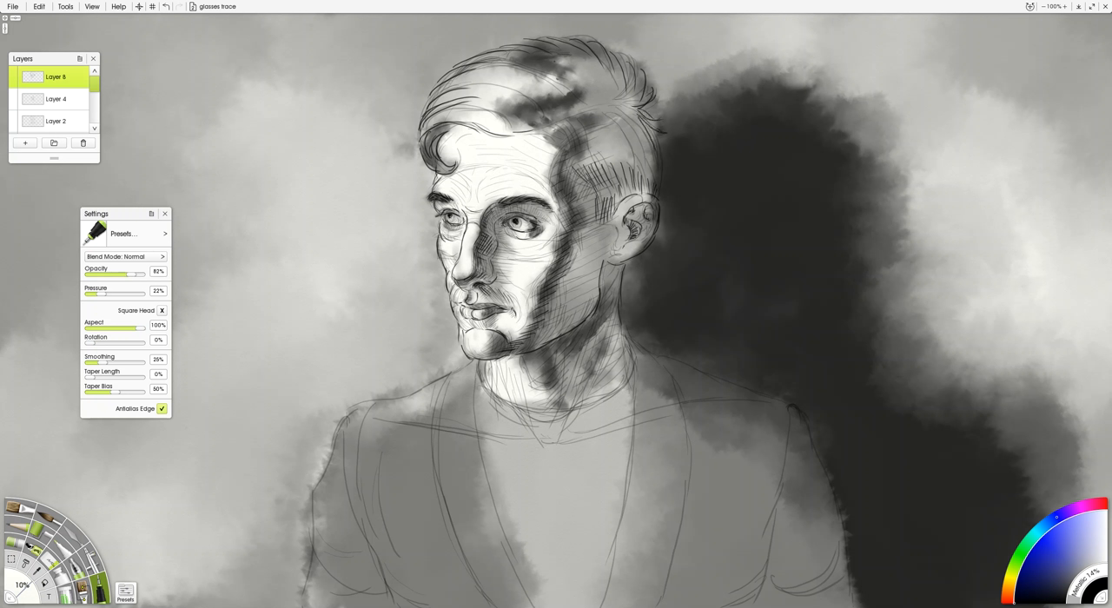
- Add strand strokes across the top of the hair and deepen lines on the side of the head
left_click_drag(625, 112, 661, 200)
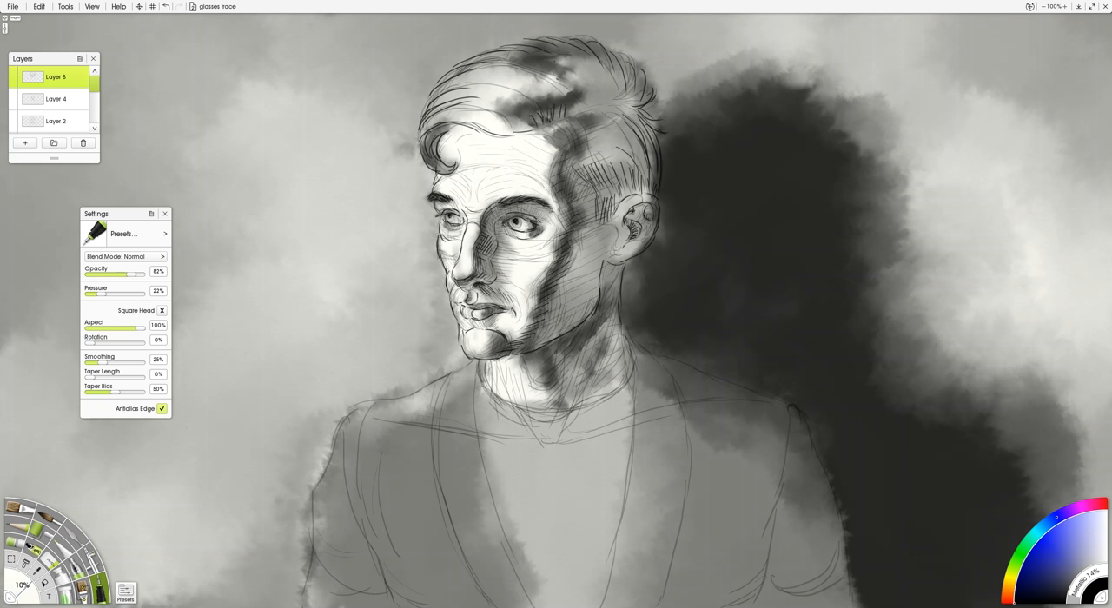
left_click_drag(565, 102, 600, 97)
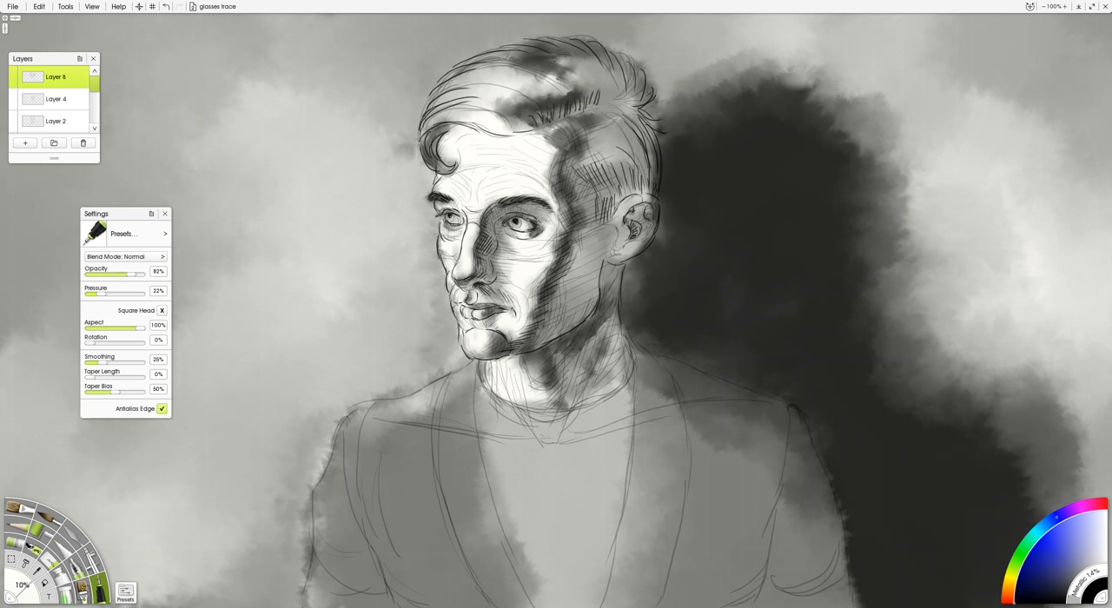
left_click_drag(539, 95, 634, 101)
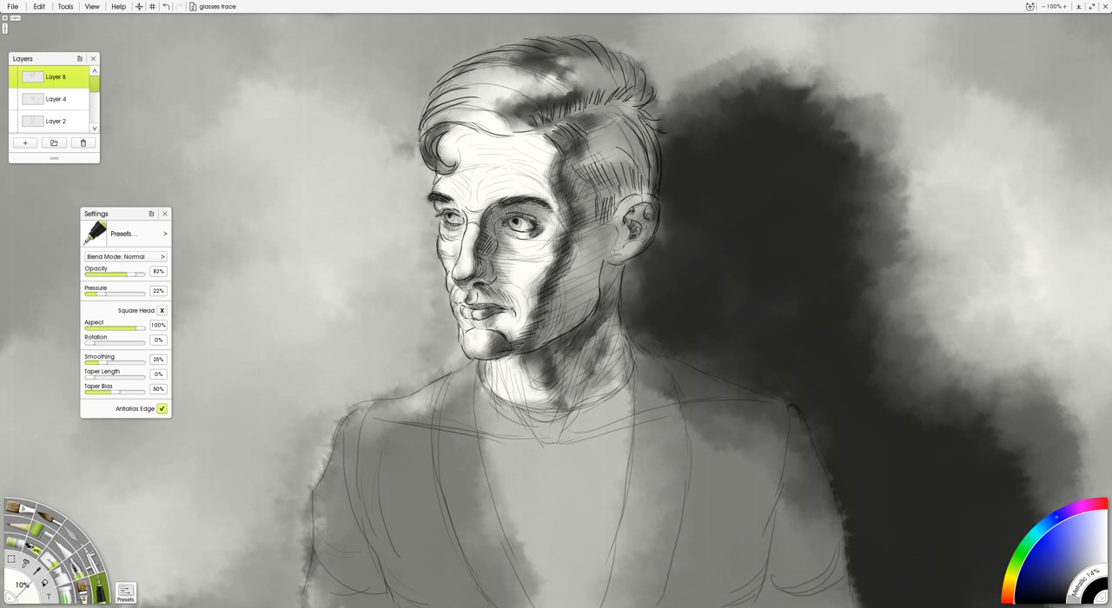
left_click_drag(582, 129, 622, 122)
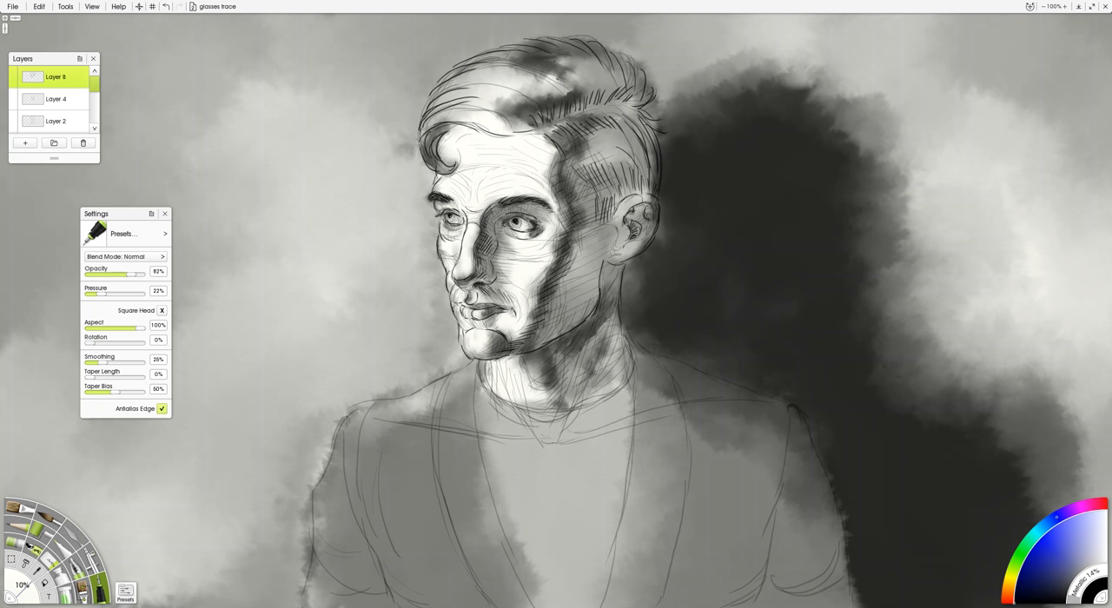
left_click_drag(587, 113, 639, 130)
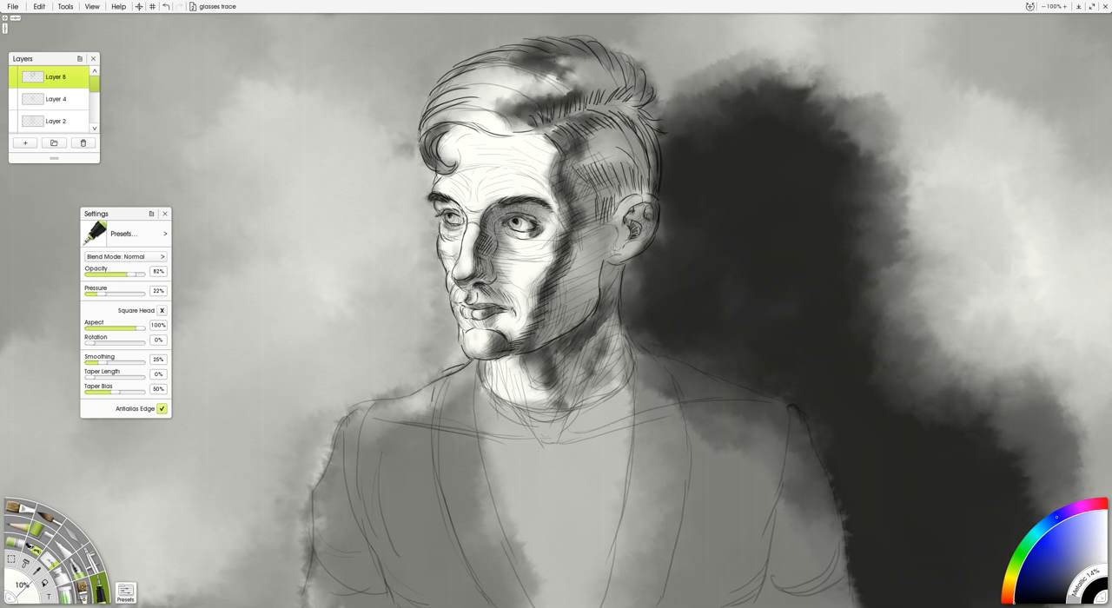
- Trace the shirt neckline and collar, outline the jacket lapels and the shoulder contour
left_click_drag(451, 365, 487, 591)
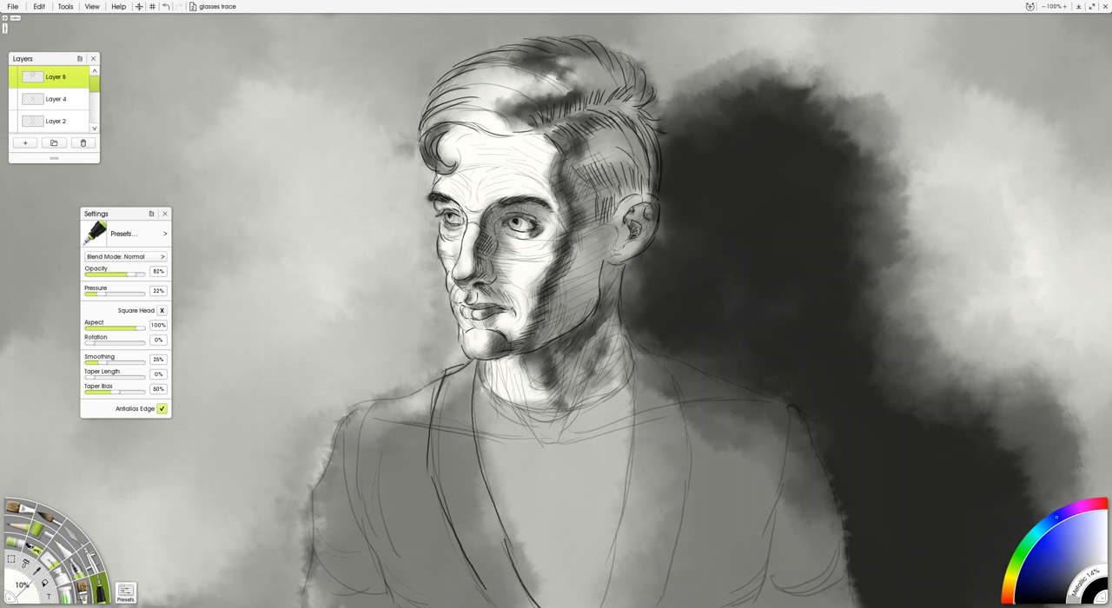
left_click_drag(476, 373, 588, 407)
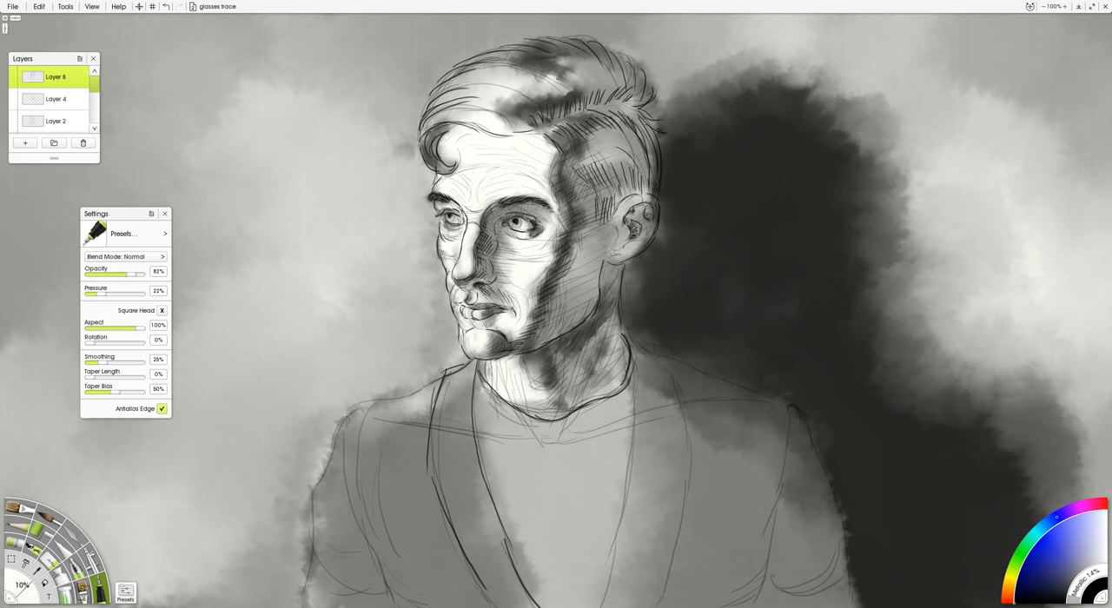
left_click_drag(627, 334, 662, 581)
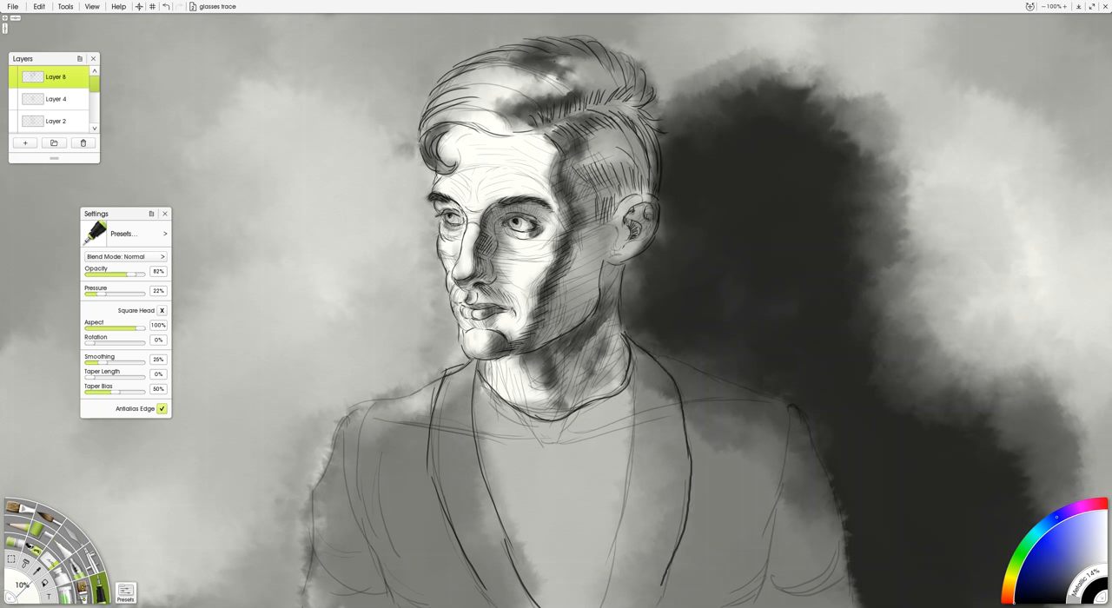
left_click_drag(629, 356, 608, 600)
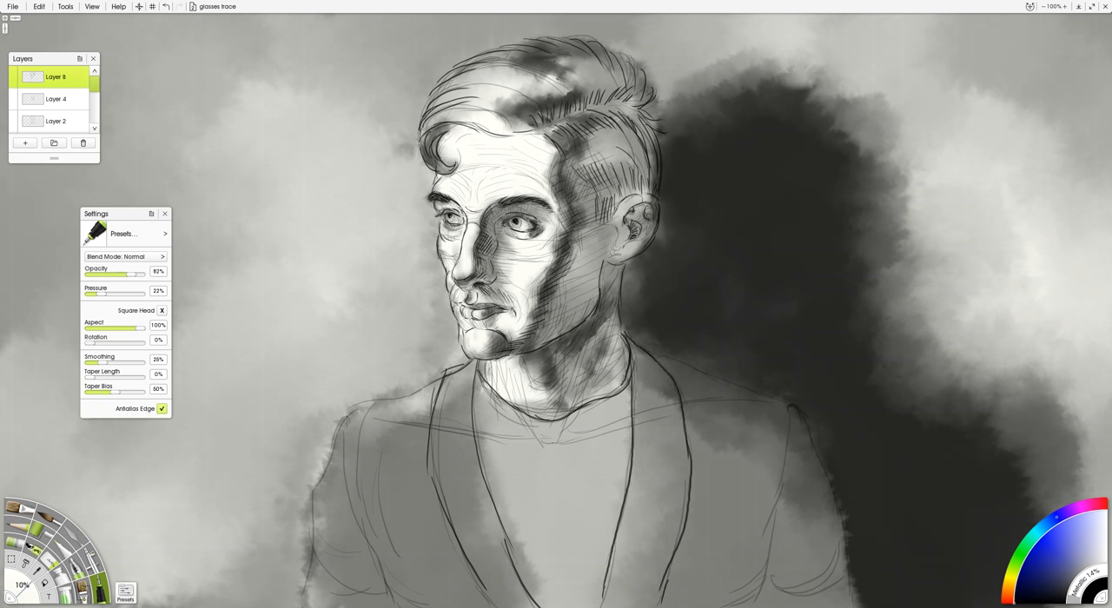
left_click_drag(625, 339, 834, 507)
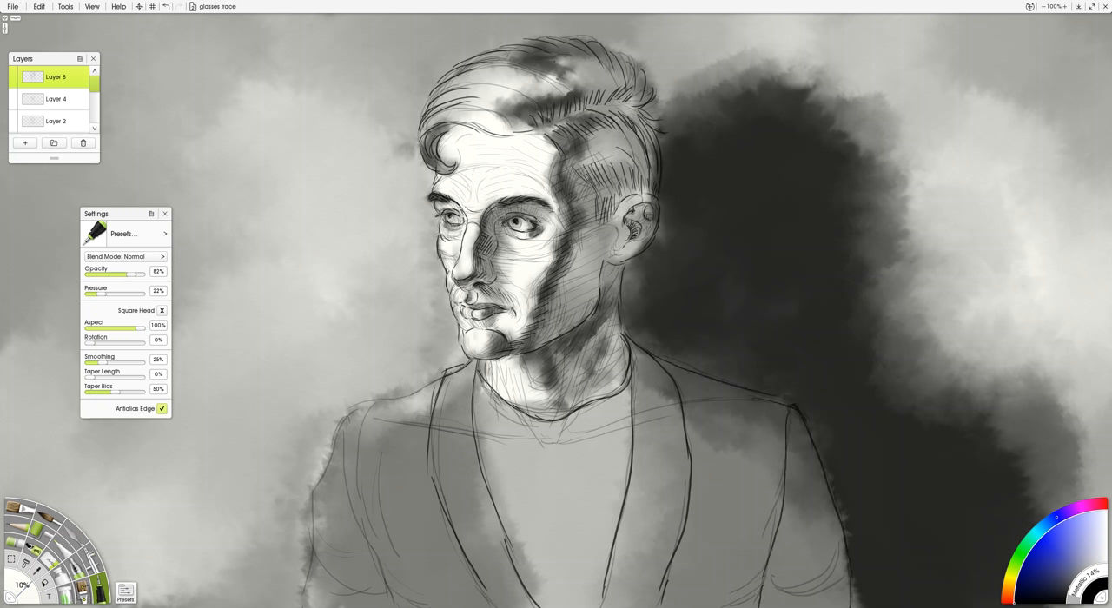
left_click_drag(339, 426, 438, 379)
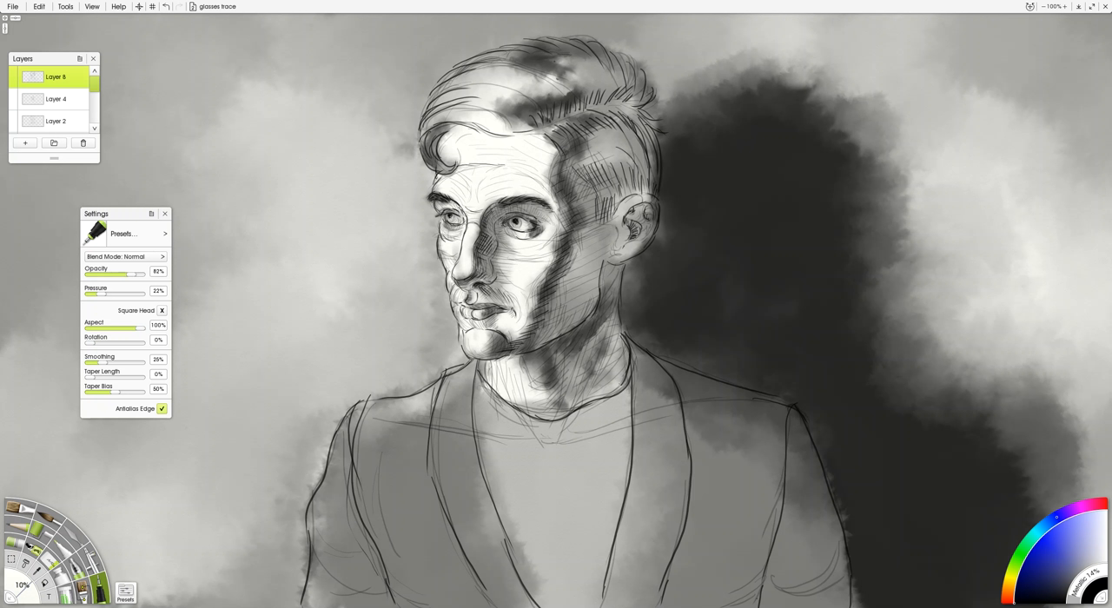
left_click_drag(504, 167, 549, 196)
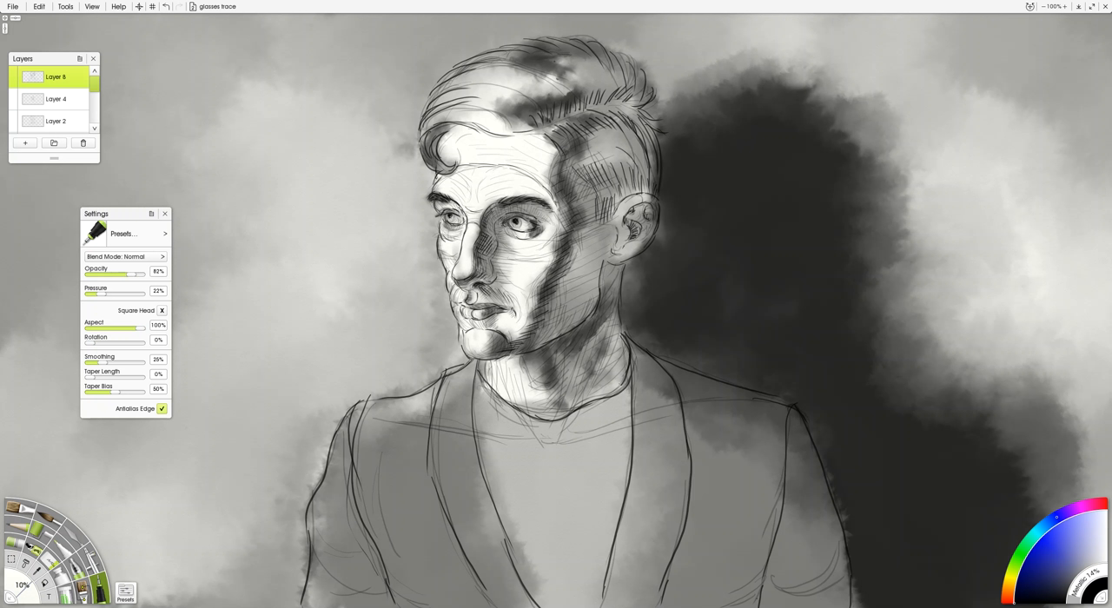
- Set the zoom level to 20% via View so the whole portrait fits on screen
left_click(90, 7)
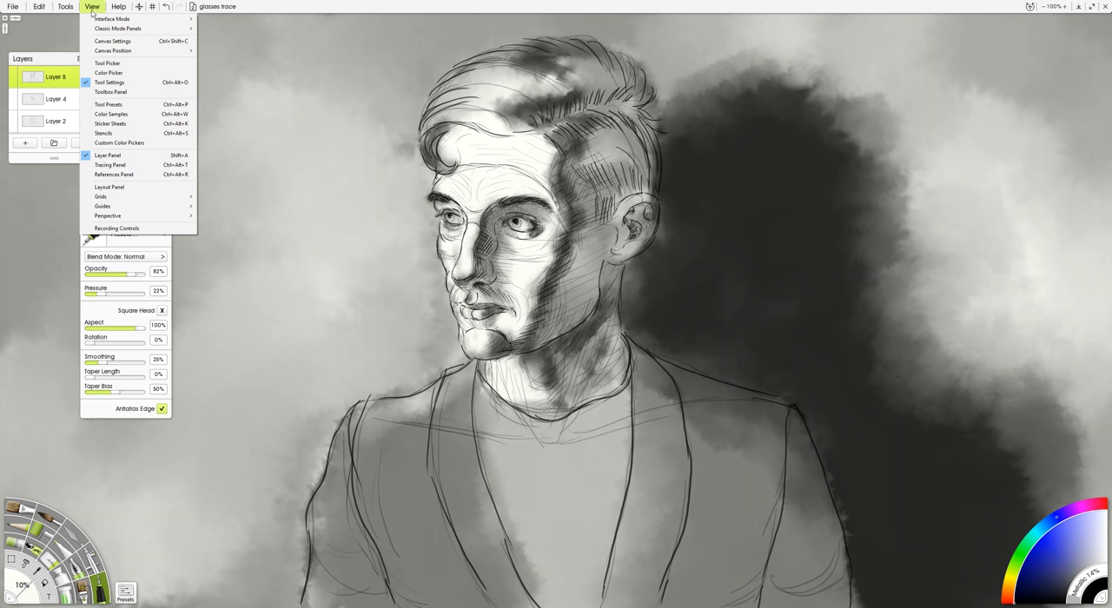
mouse_move(91, 14)
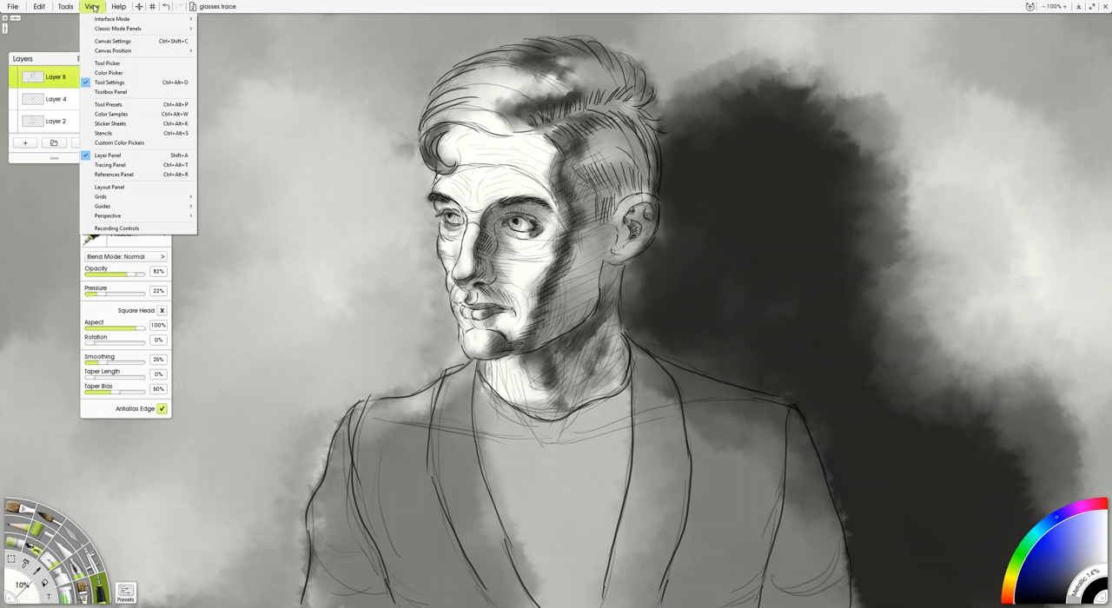
mouse_move(108, 73)
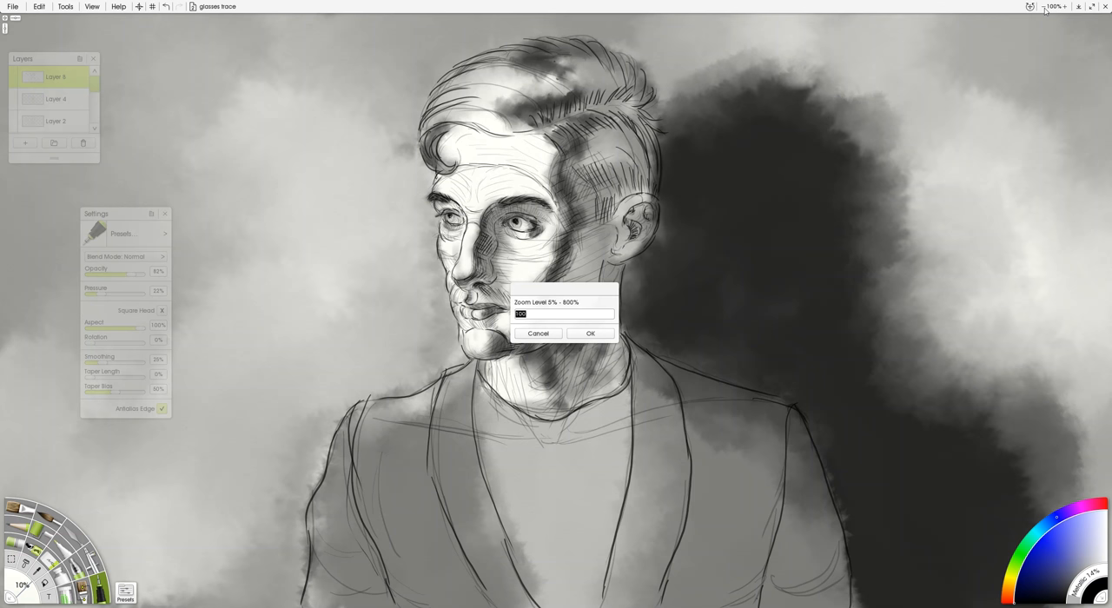
type("20")
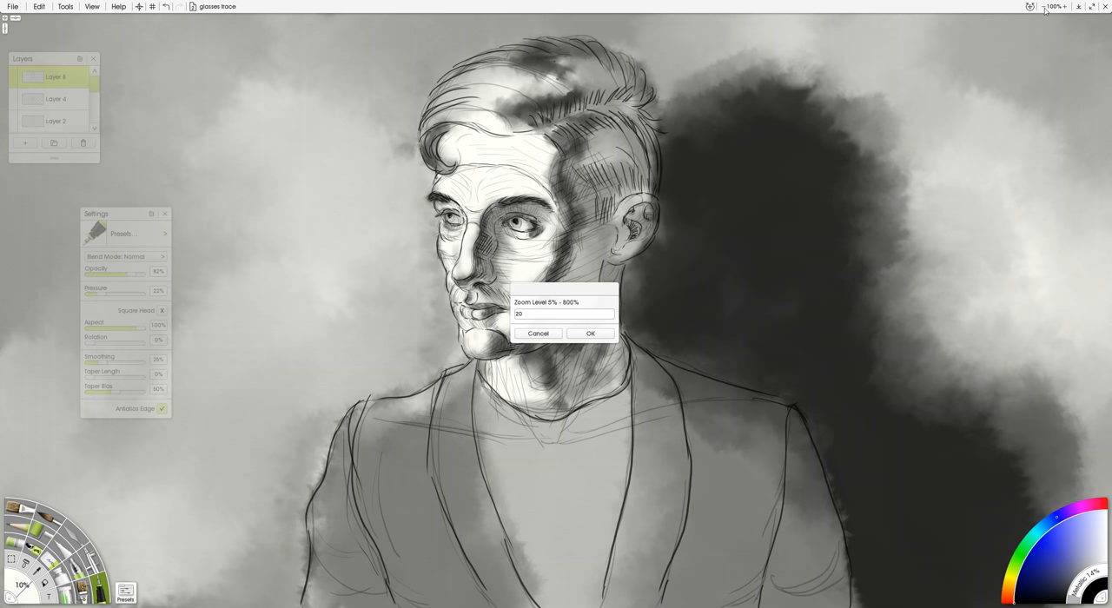
left_click(591, 333)
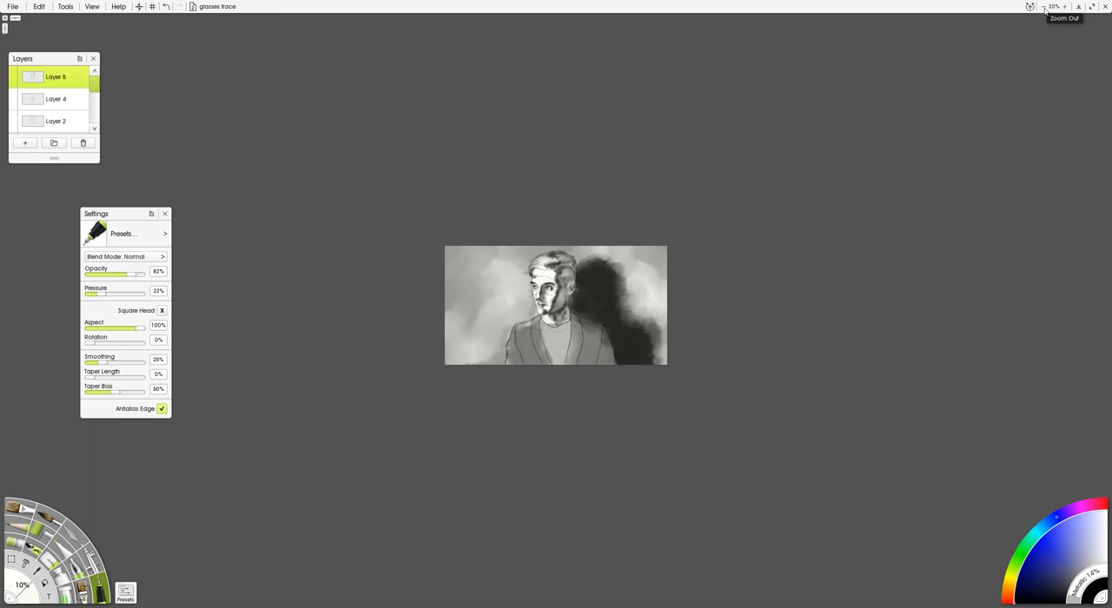
- Reset the zoom readout to 100% so the portrait returns to full working size
left_click(1053, 7)
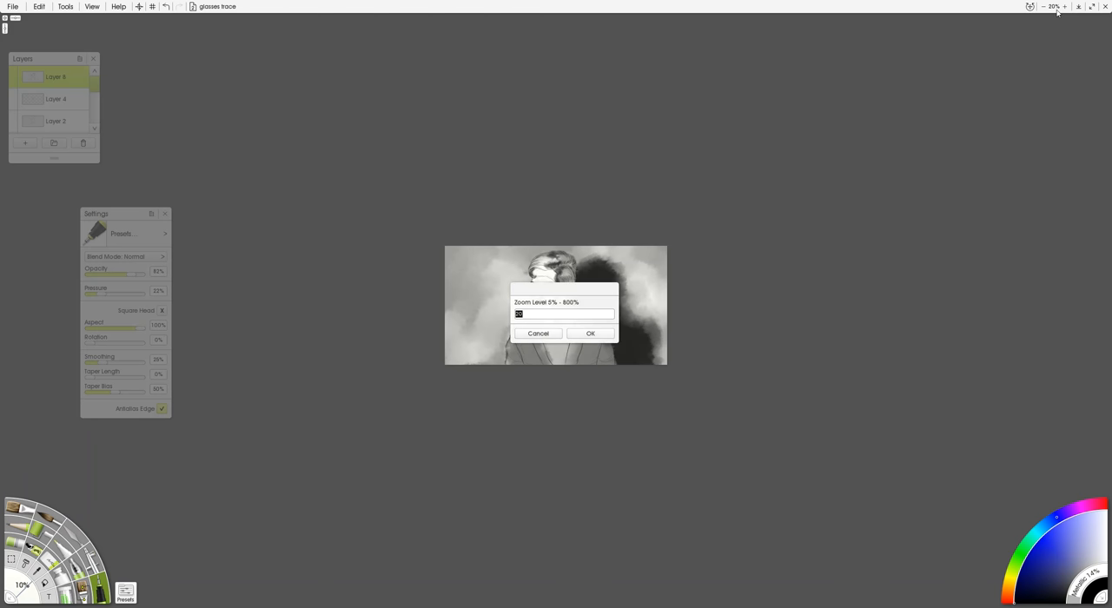
left_click(590, 334)
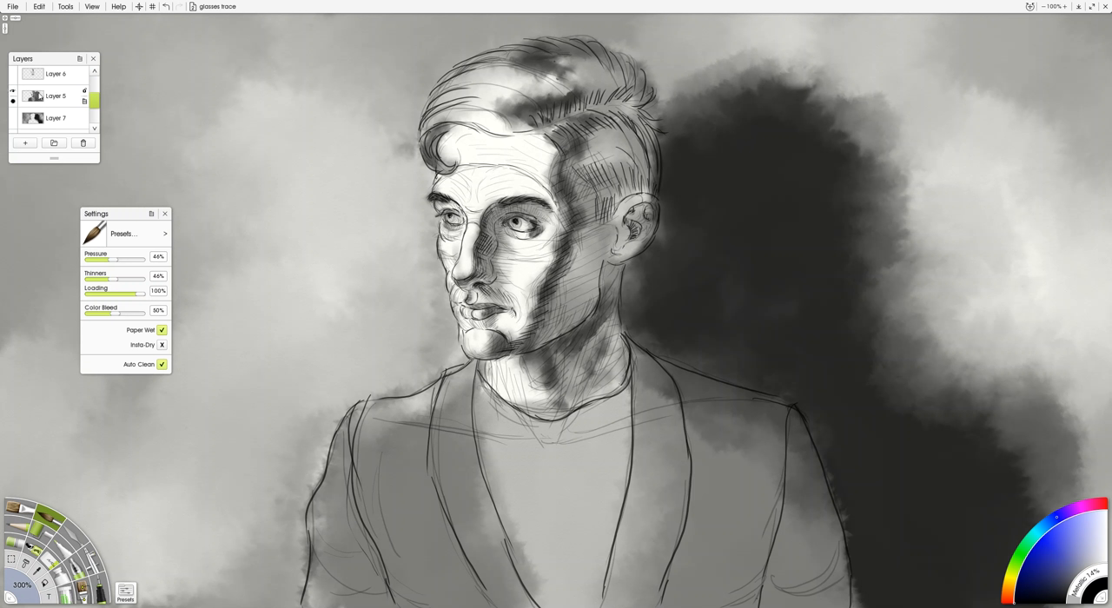
- On the lower paint layer, blend the face shadow core with the Hard Wet Blender
left_click(56, 96)
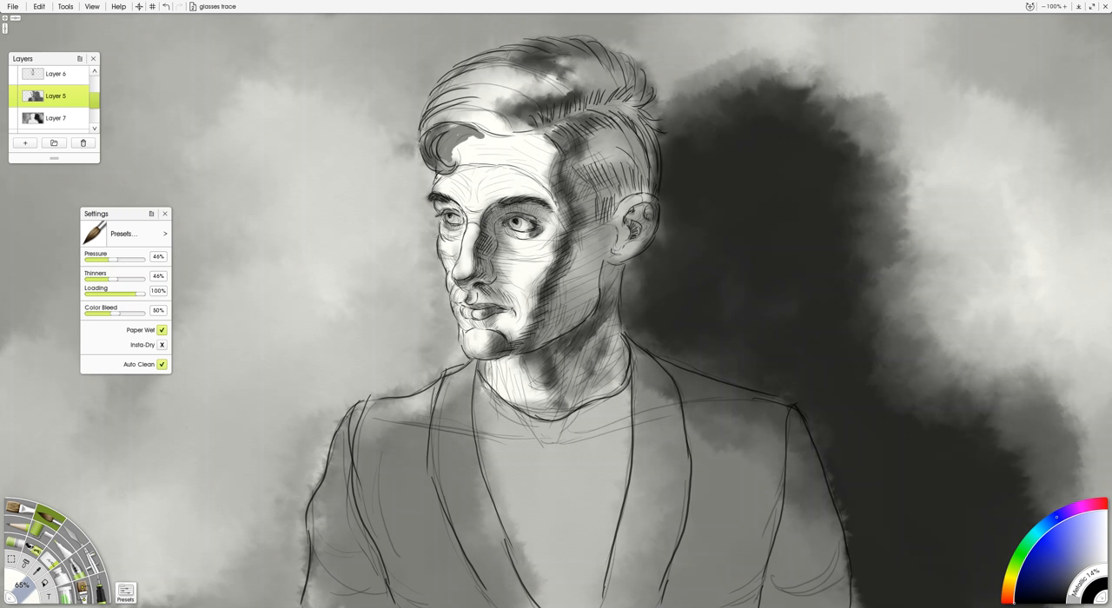
left_click_drag(478, 135, 521, 136)
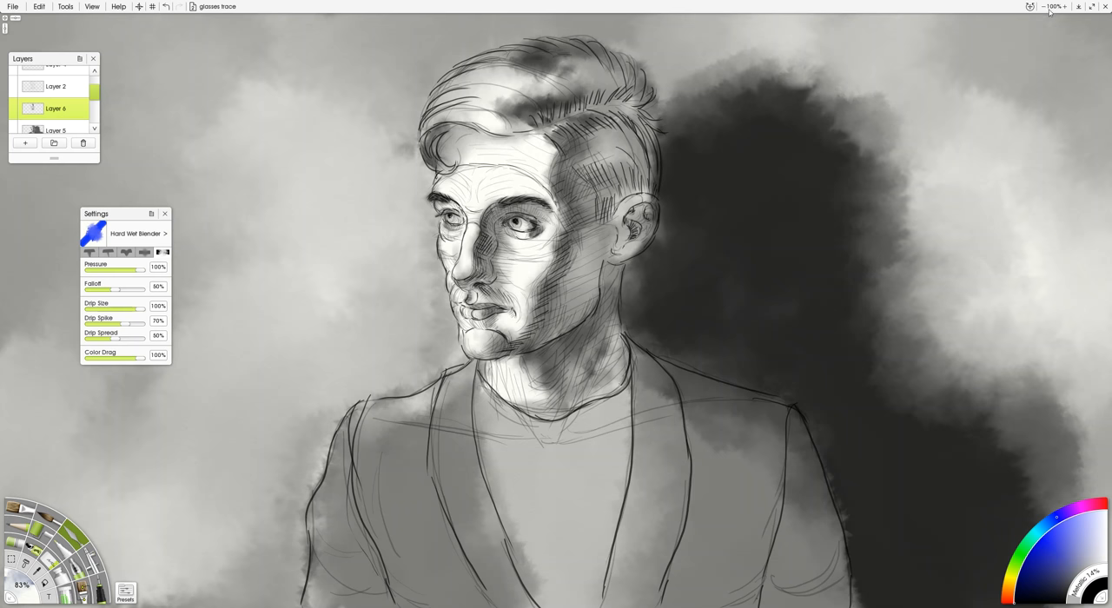
left_click(1053, 7)
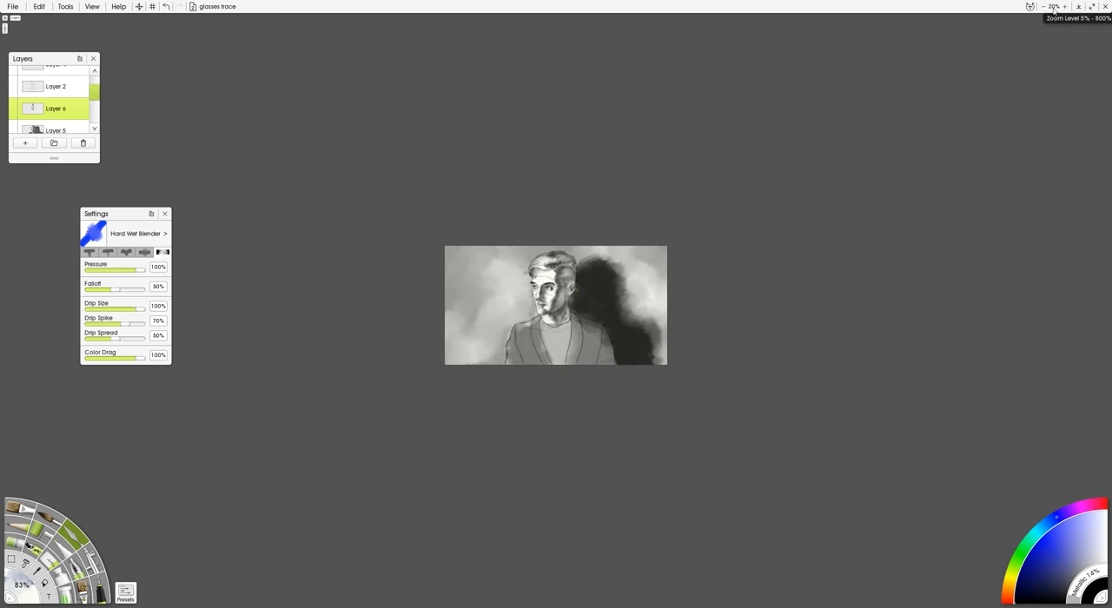
left_click(1053, 7)
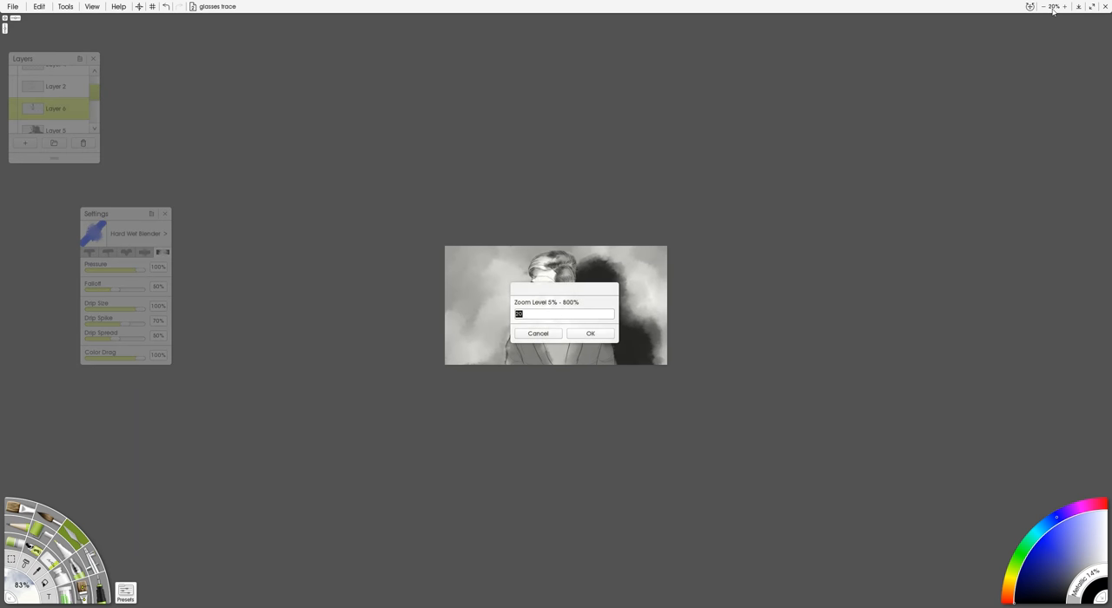
type("100")
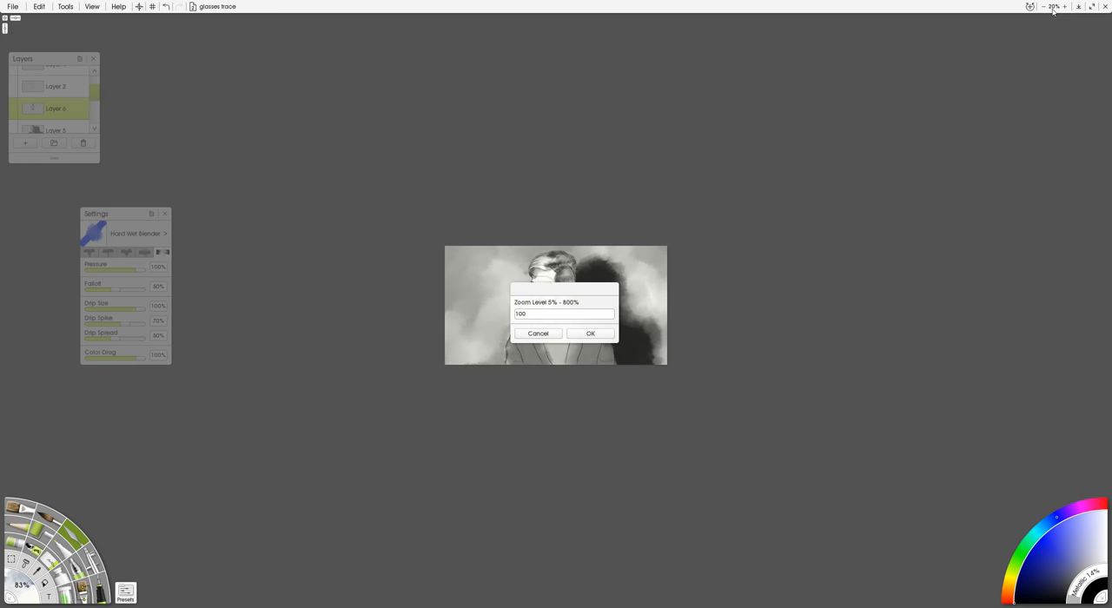
left_click(591, 334)
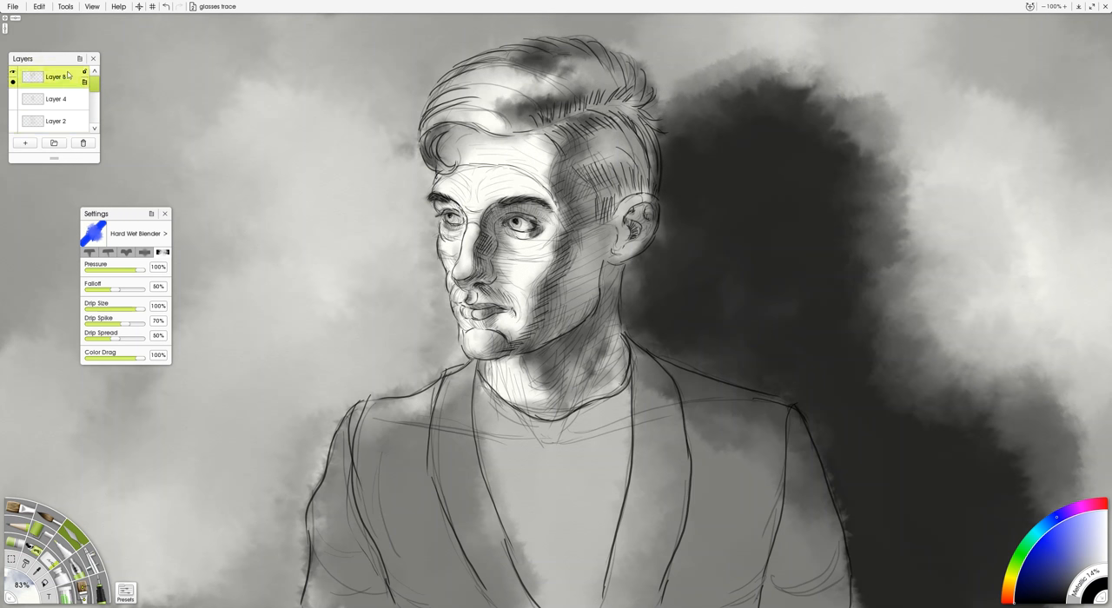
- With the Inking Pen on the top layer, stroke four fine contour lines along the neck
left_click(98, 589)
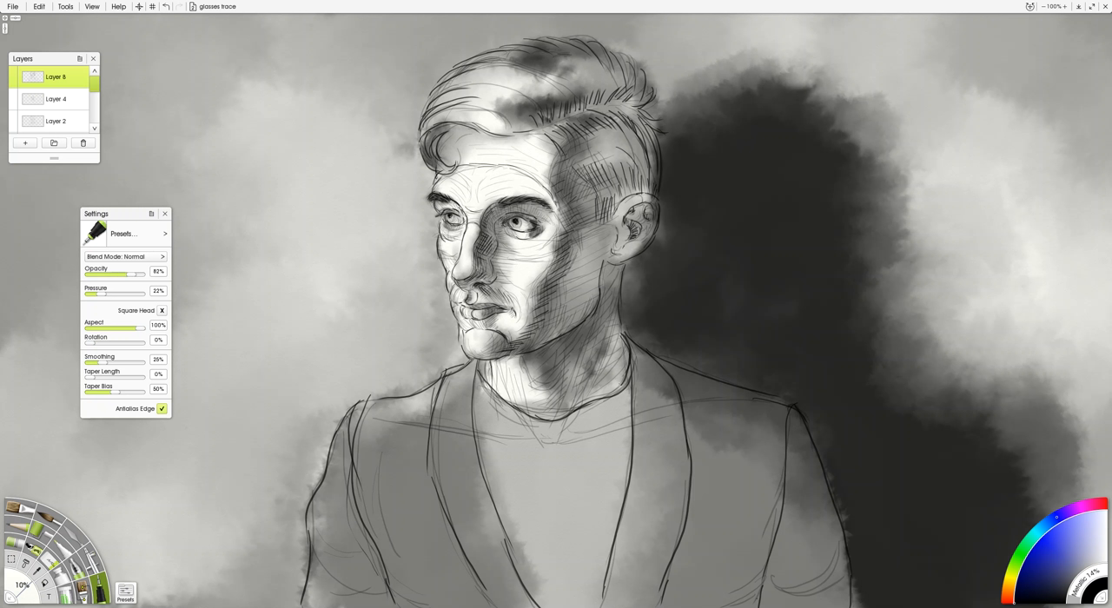
left_click_drag(600, 304, 559, 391)
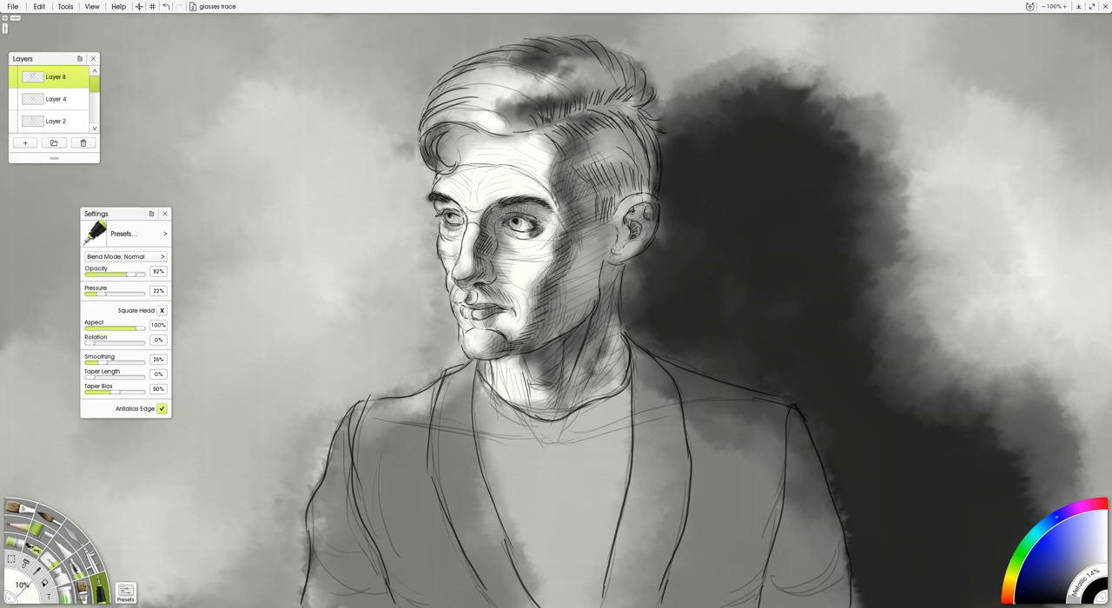
left_click_drag(570, 339, 548, 382)
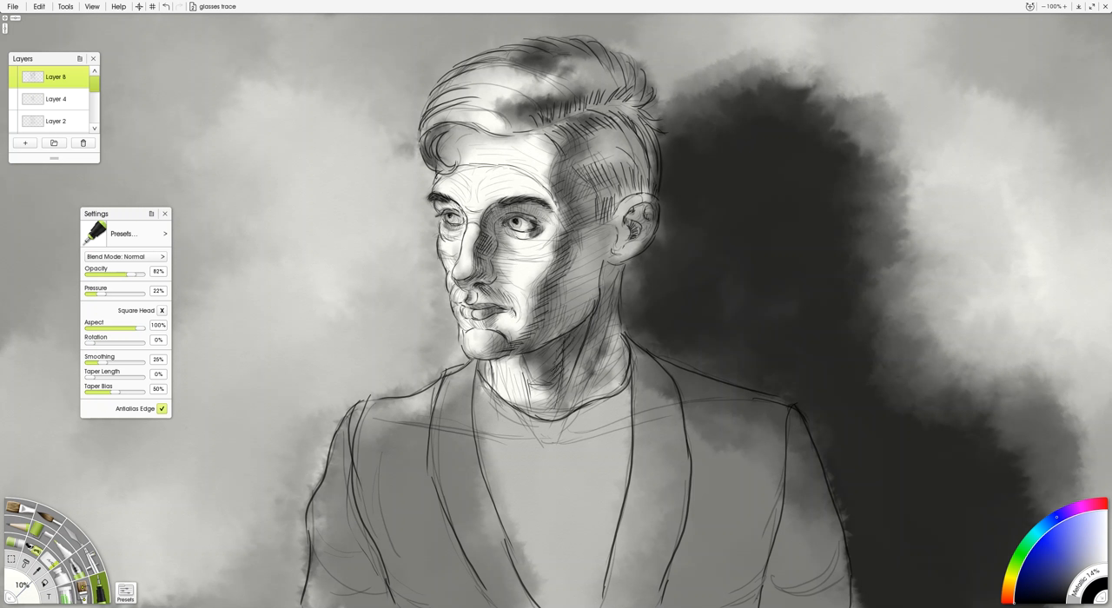
left_click_drag(574, 339, 543, 417)
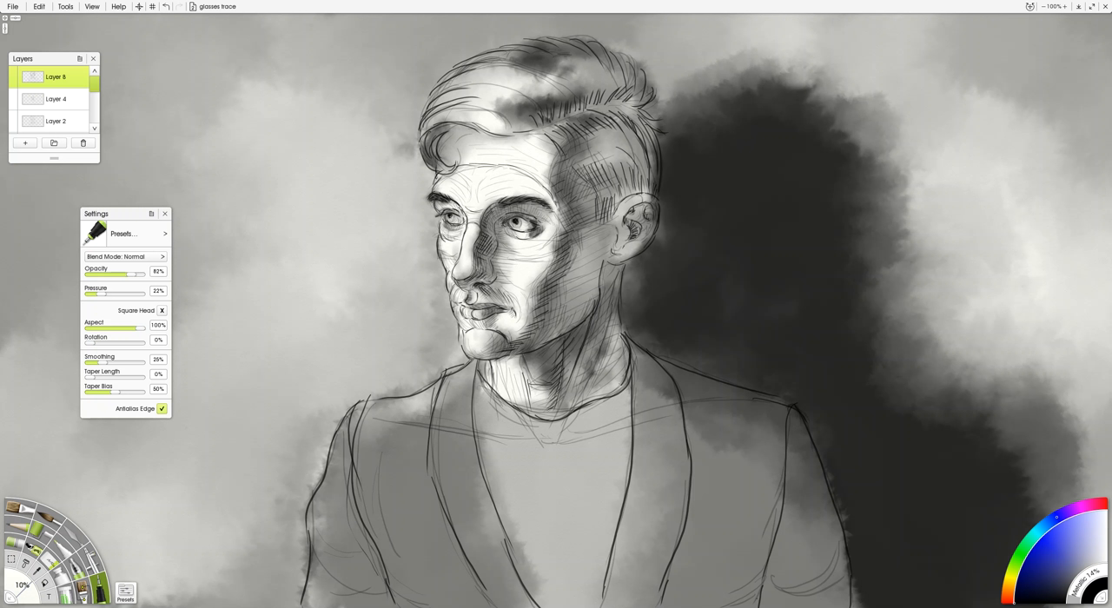
left_click_drag(612, 269, 577, 386)
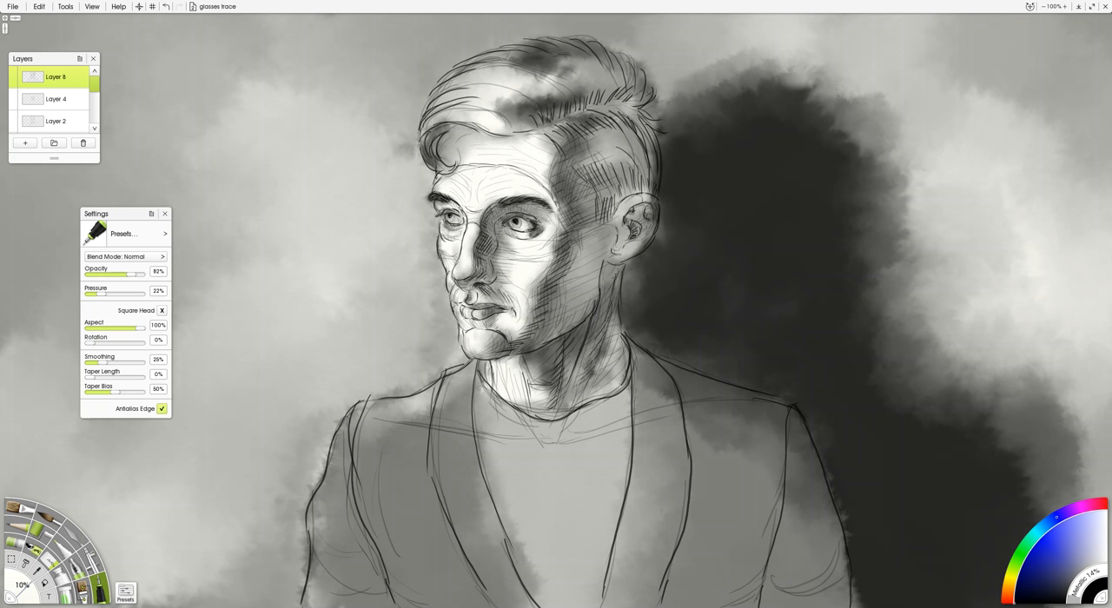